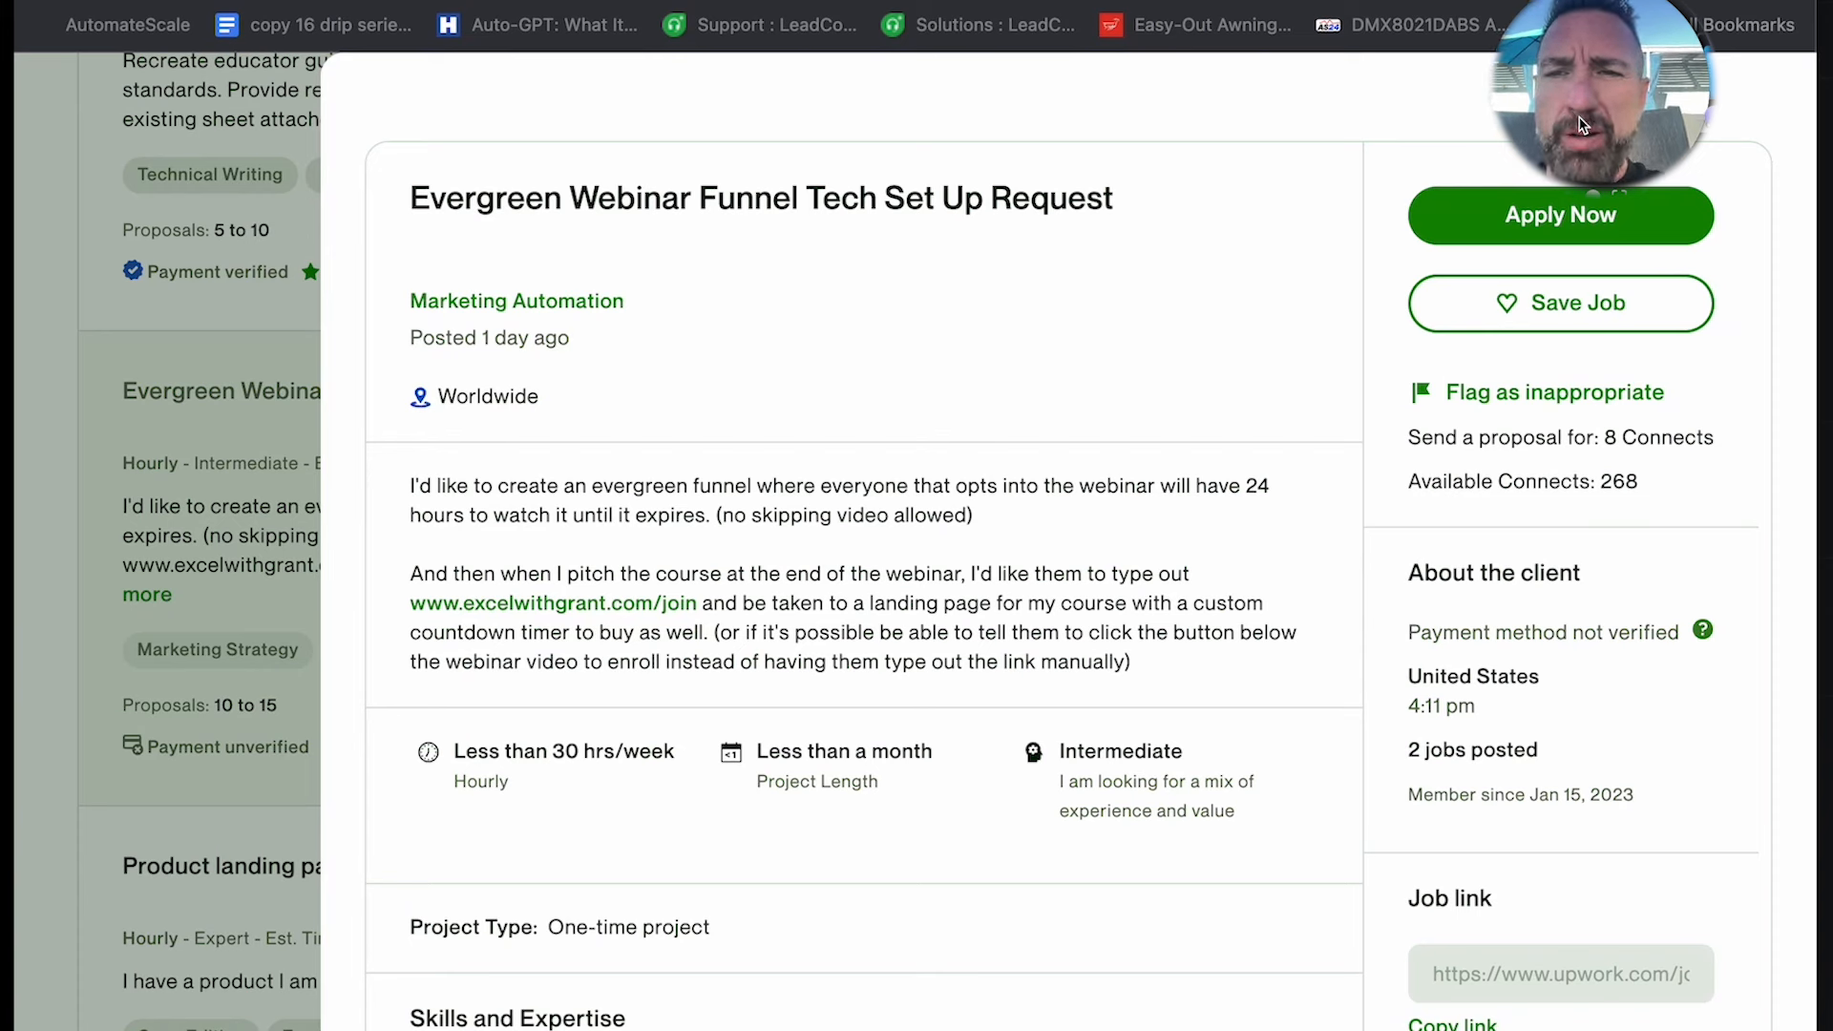
mouse_move(1777, 129)
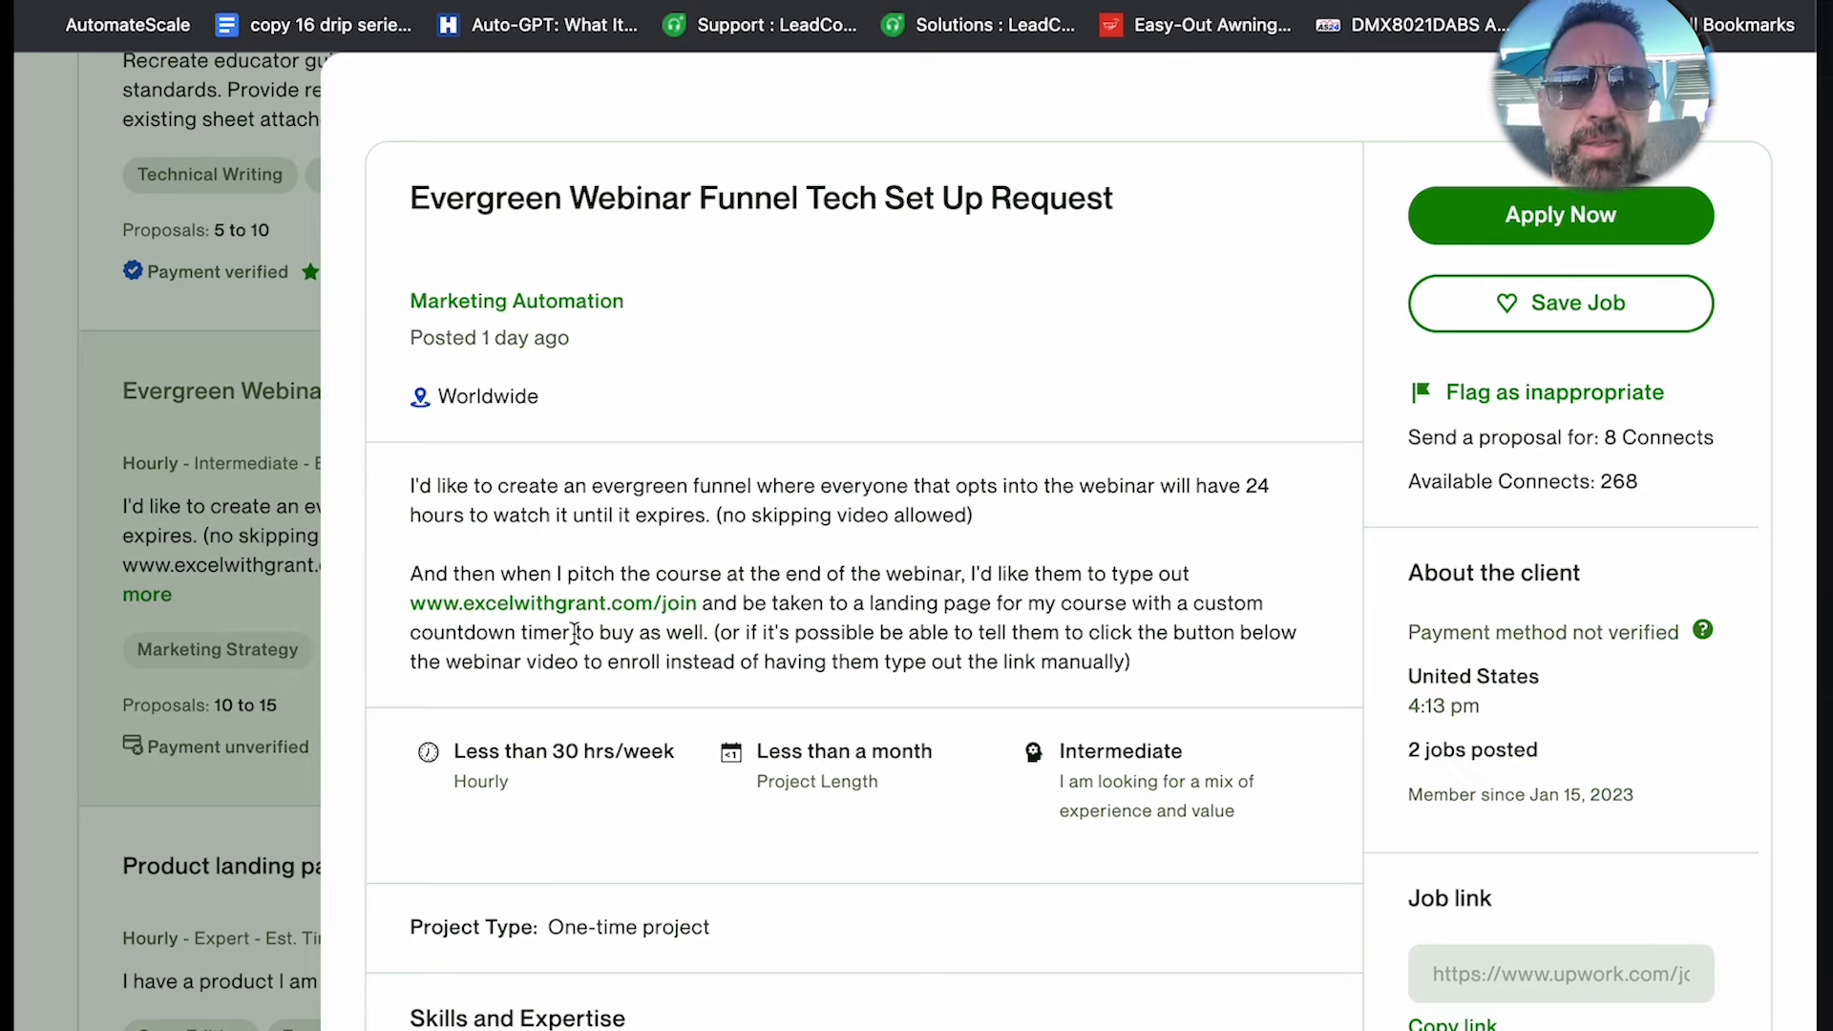
mouse_move(672, 561)
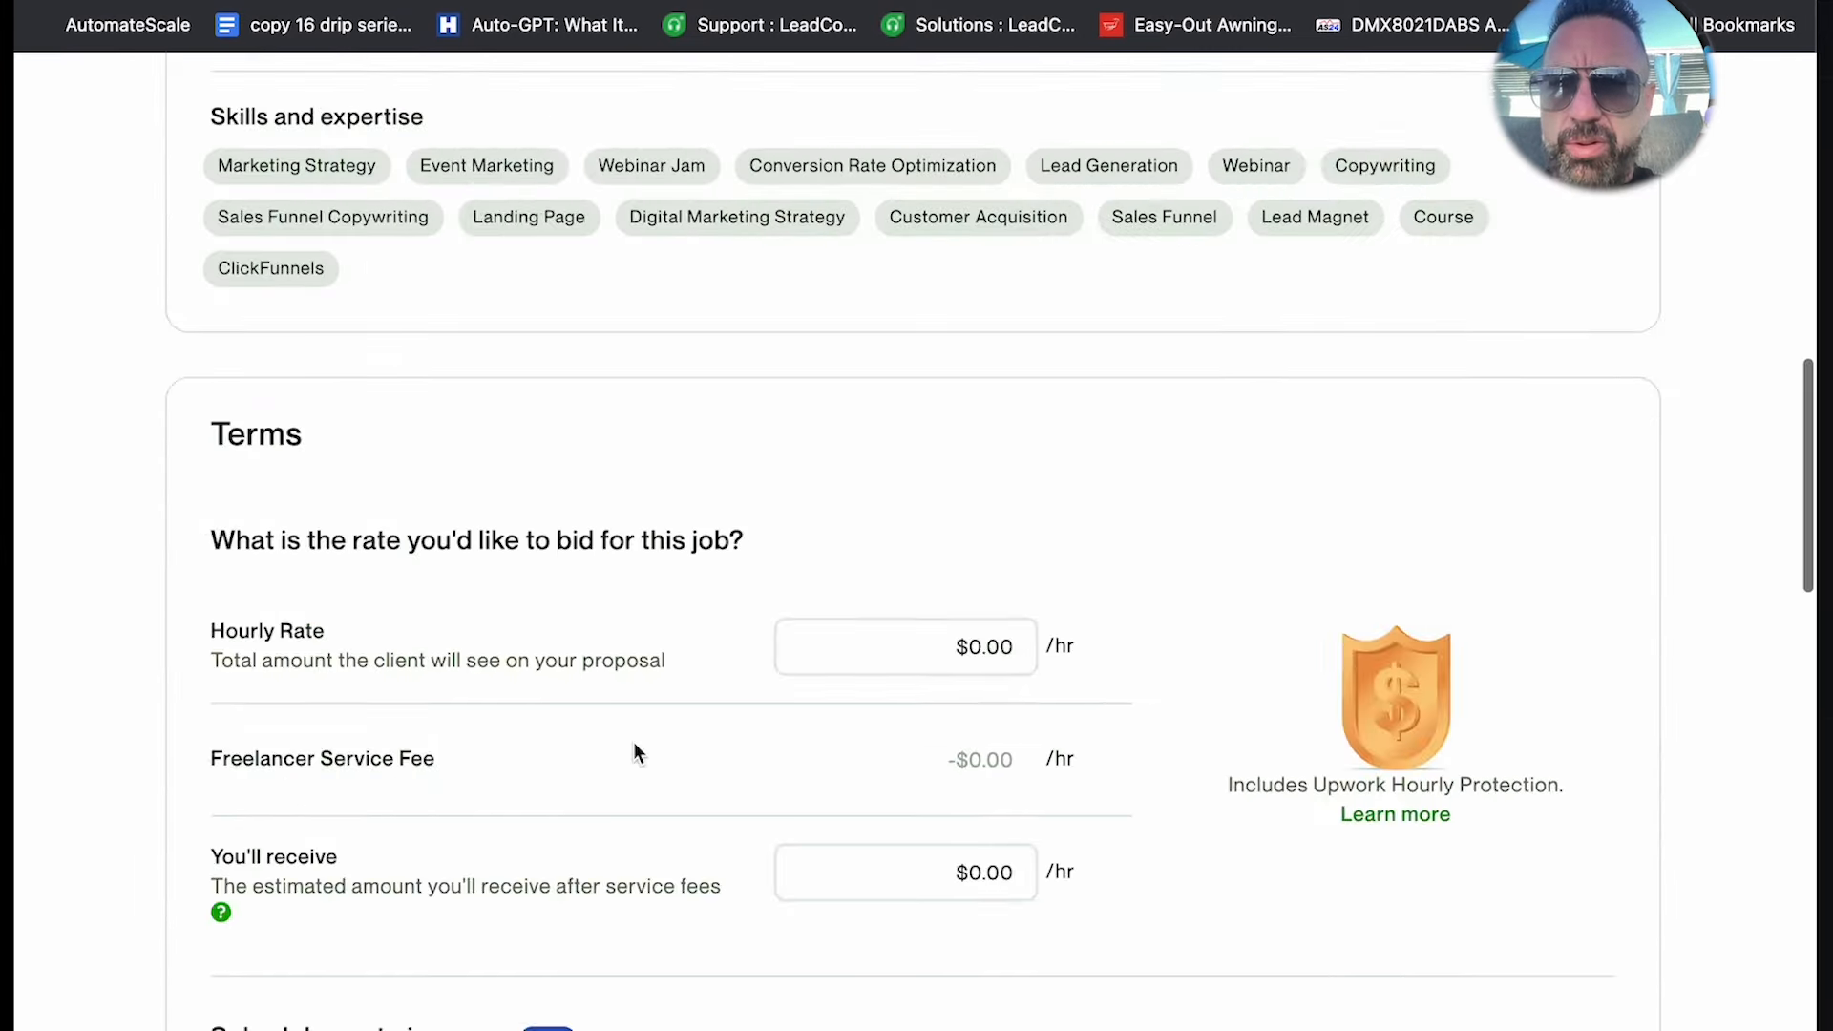
Set the proposal's scheduled rate increase to Never, keeping the $575.00/hr bid
click(427, 498)
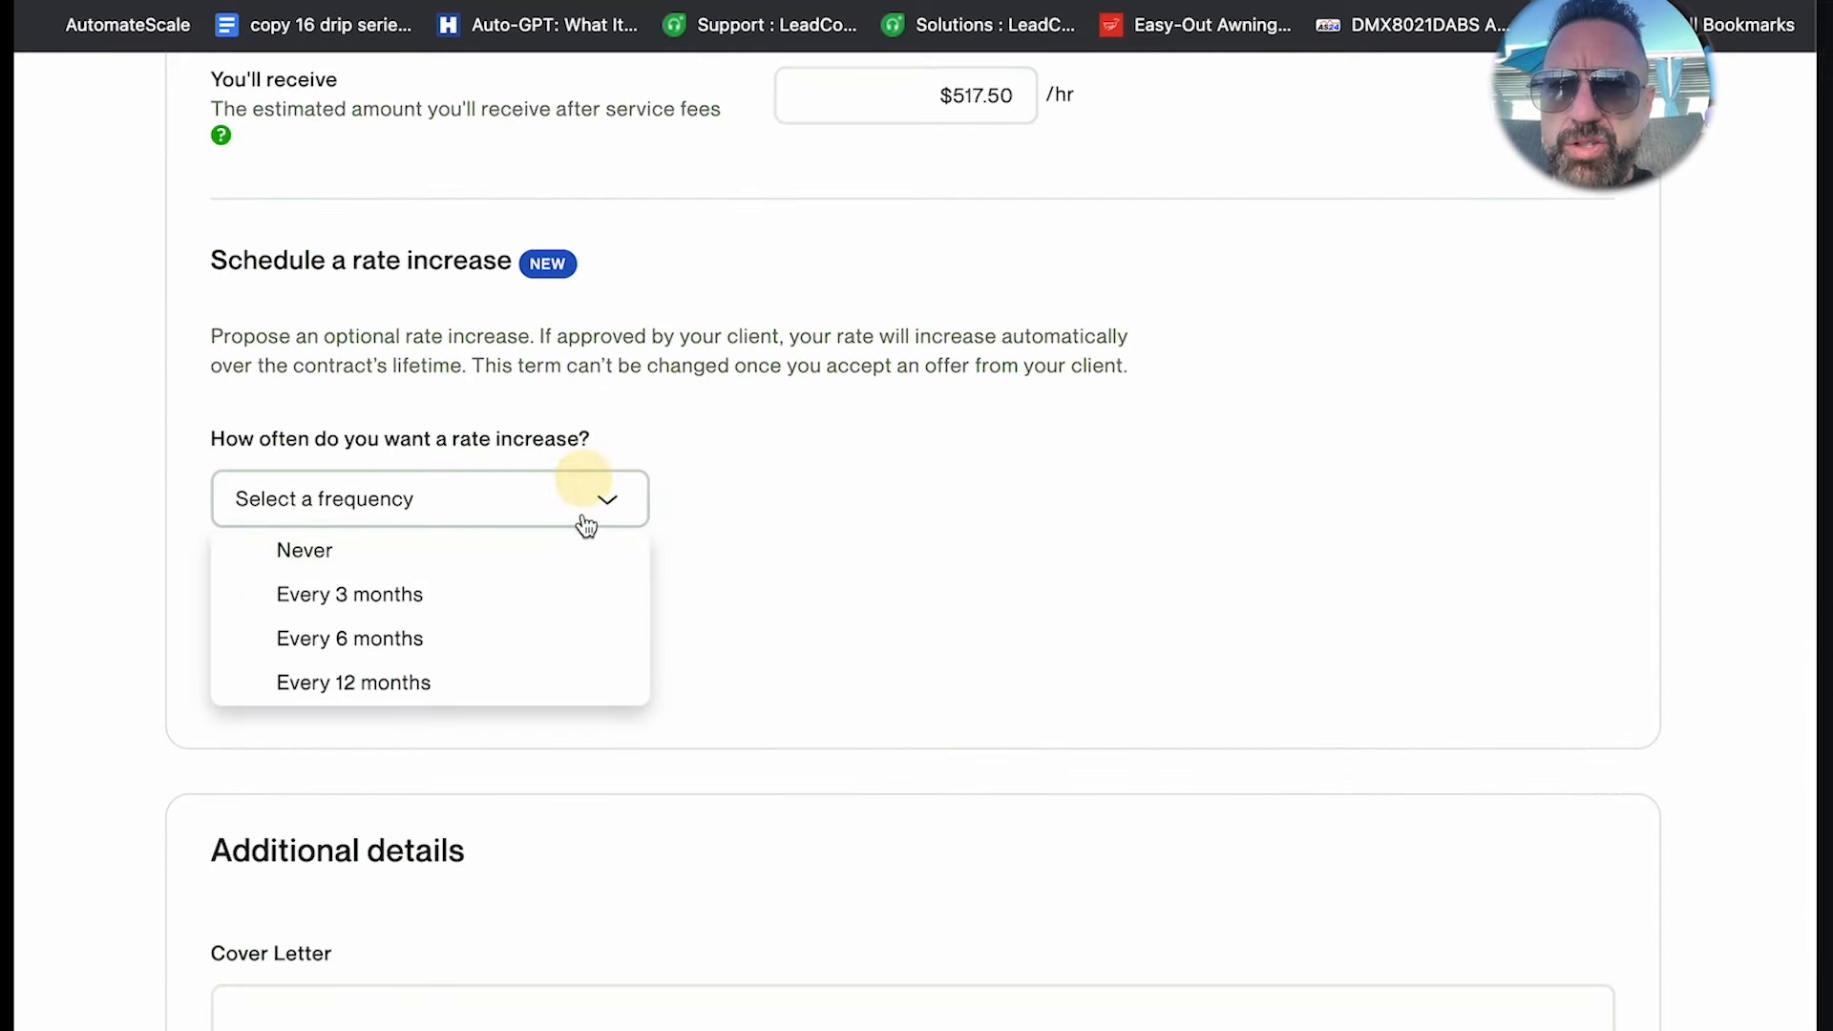
click(303, 550)
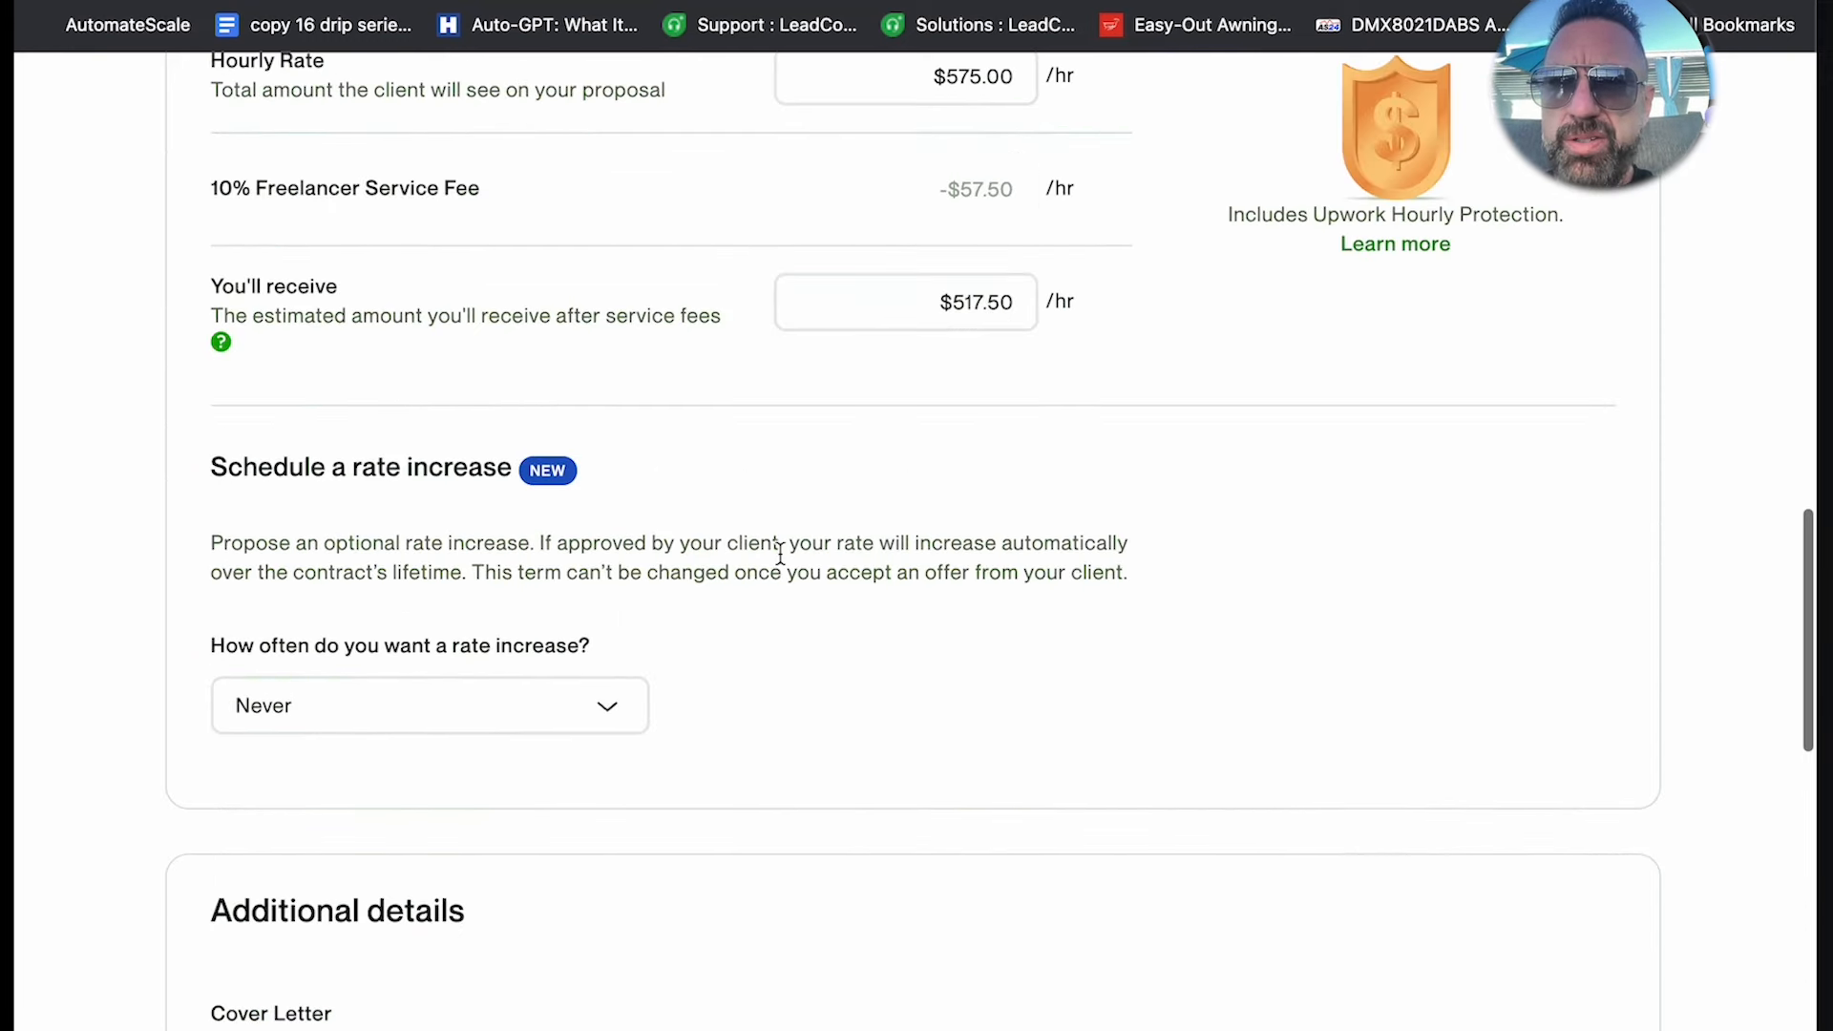
scroll(up, 3)
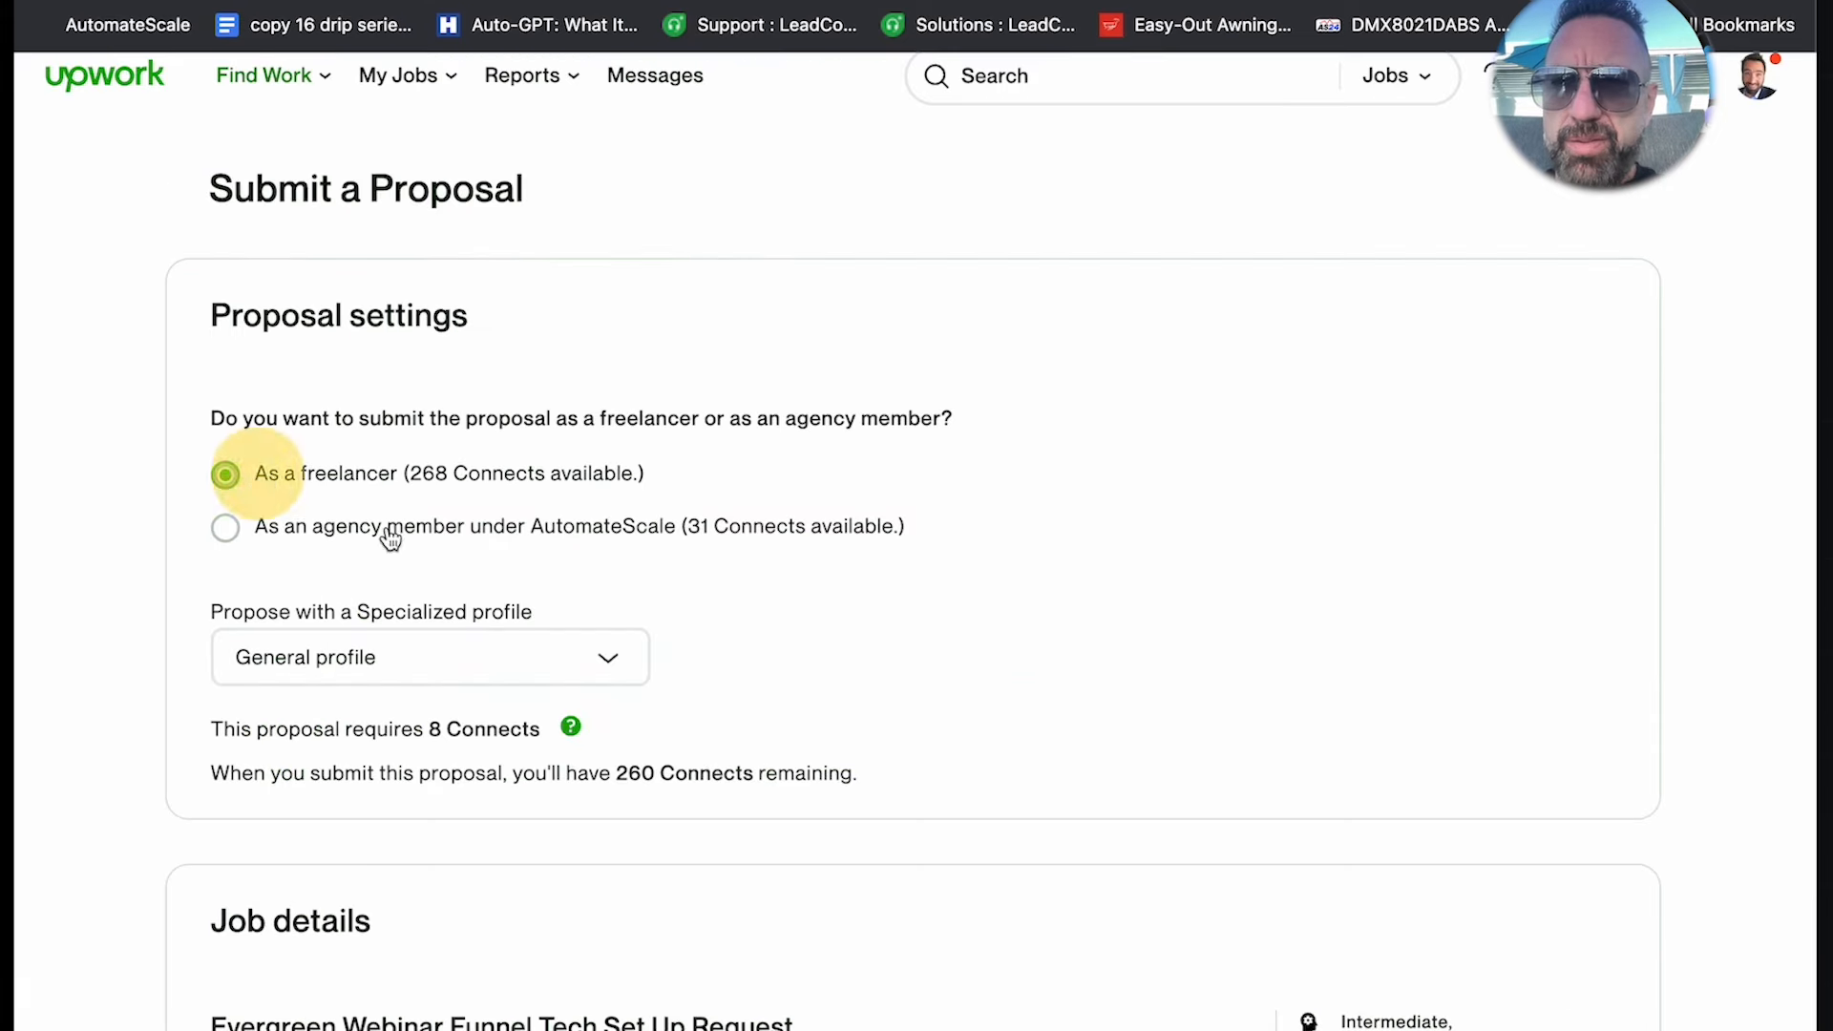
scroll(down, 3)
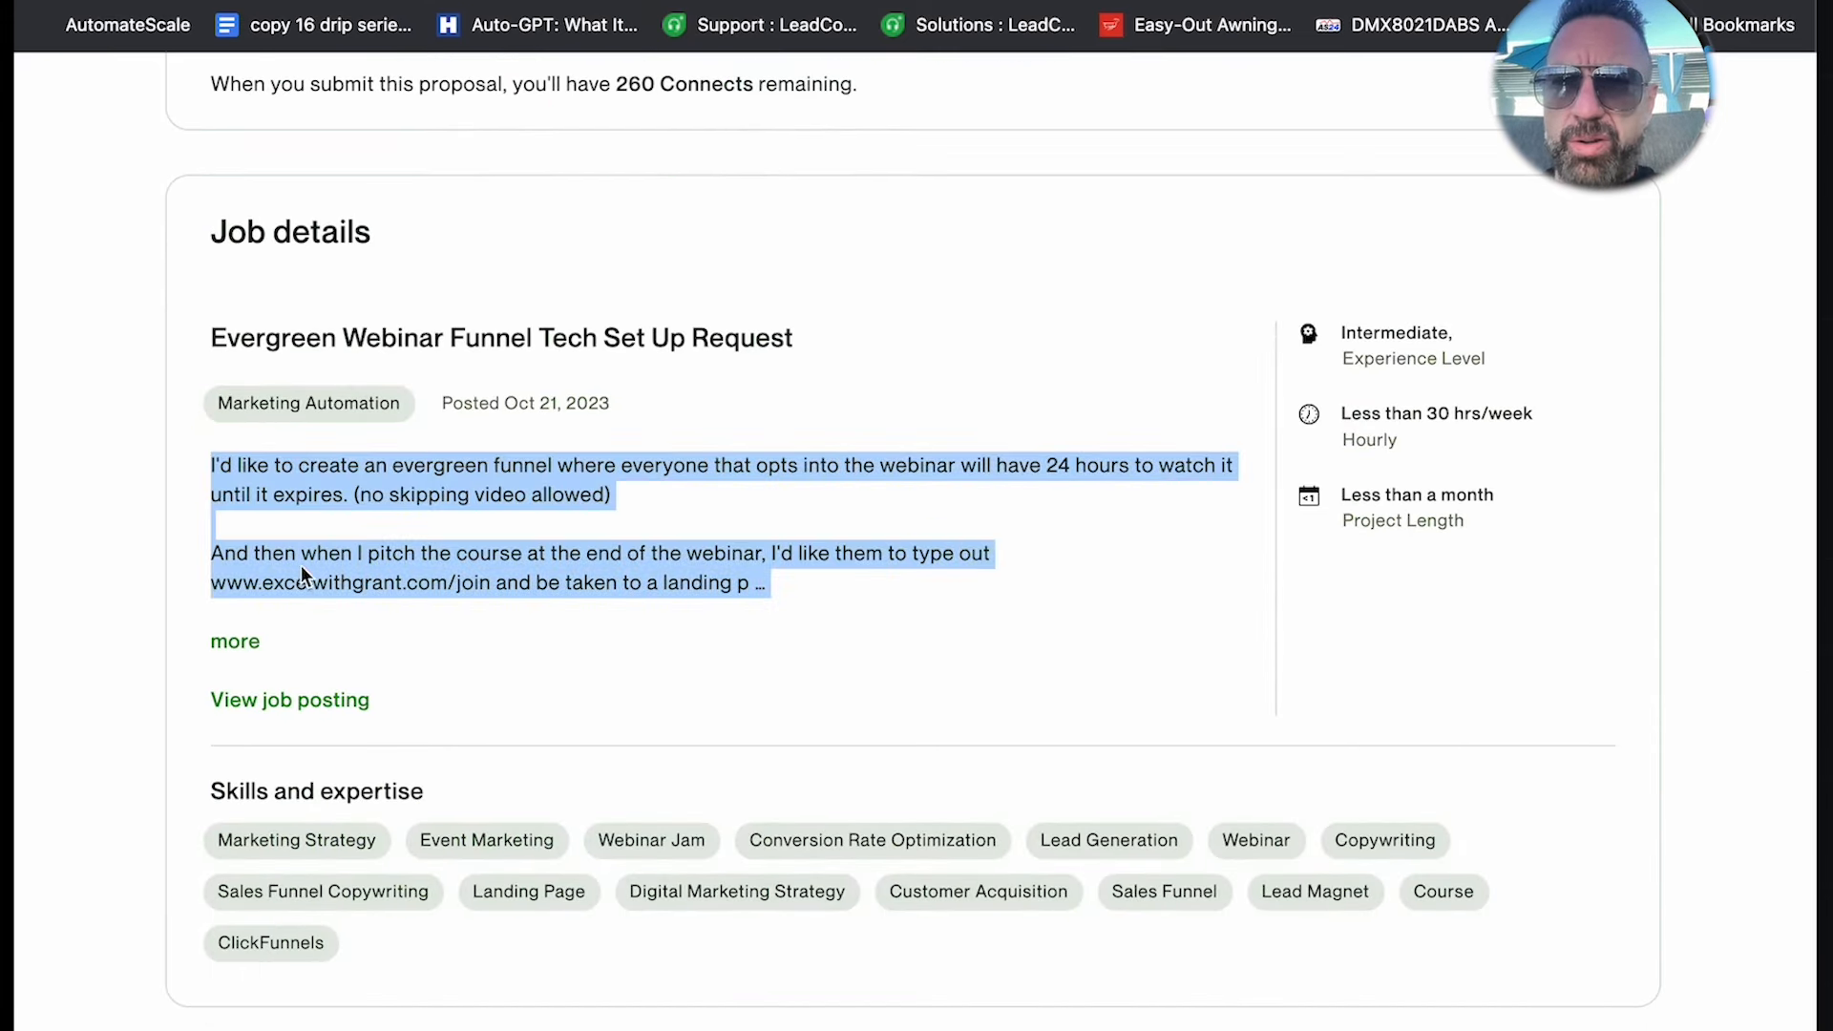
Expand the full job description and move down to the Cover Letter box
click(235, 642)
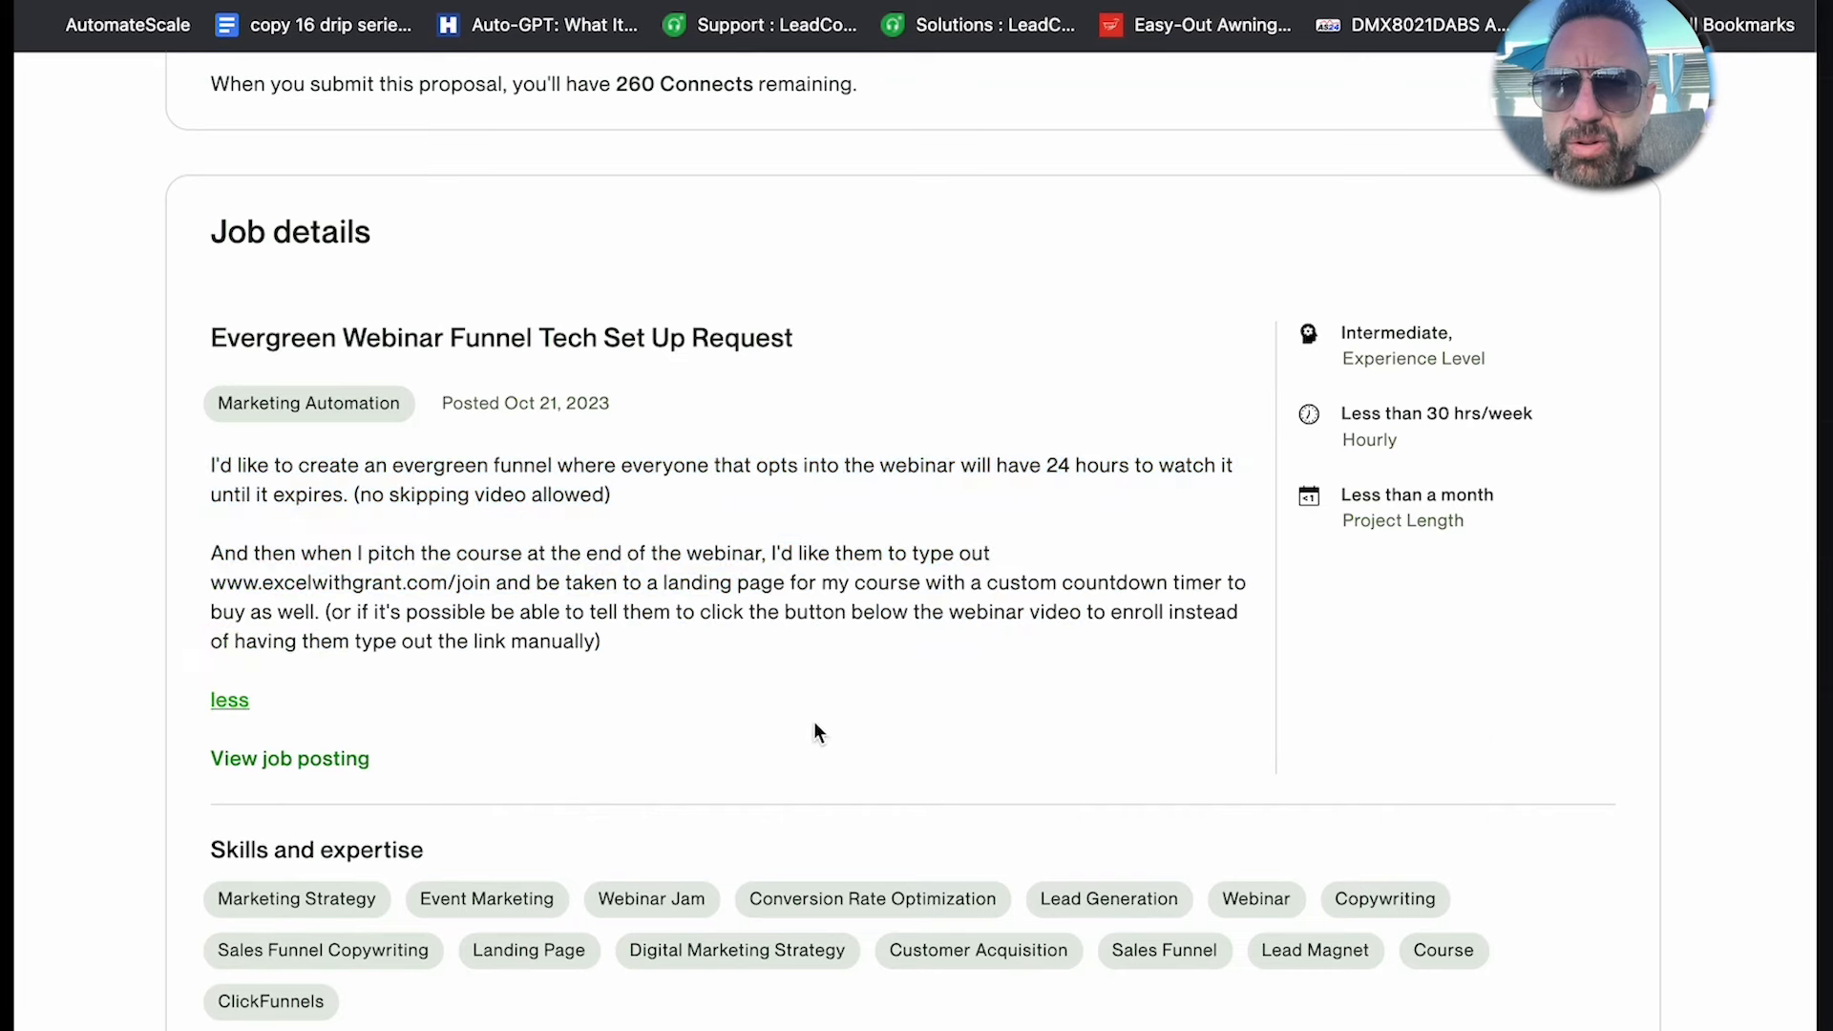
scroll(down, 3)
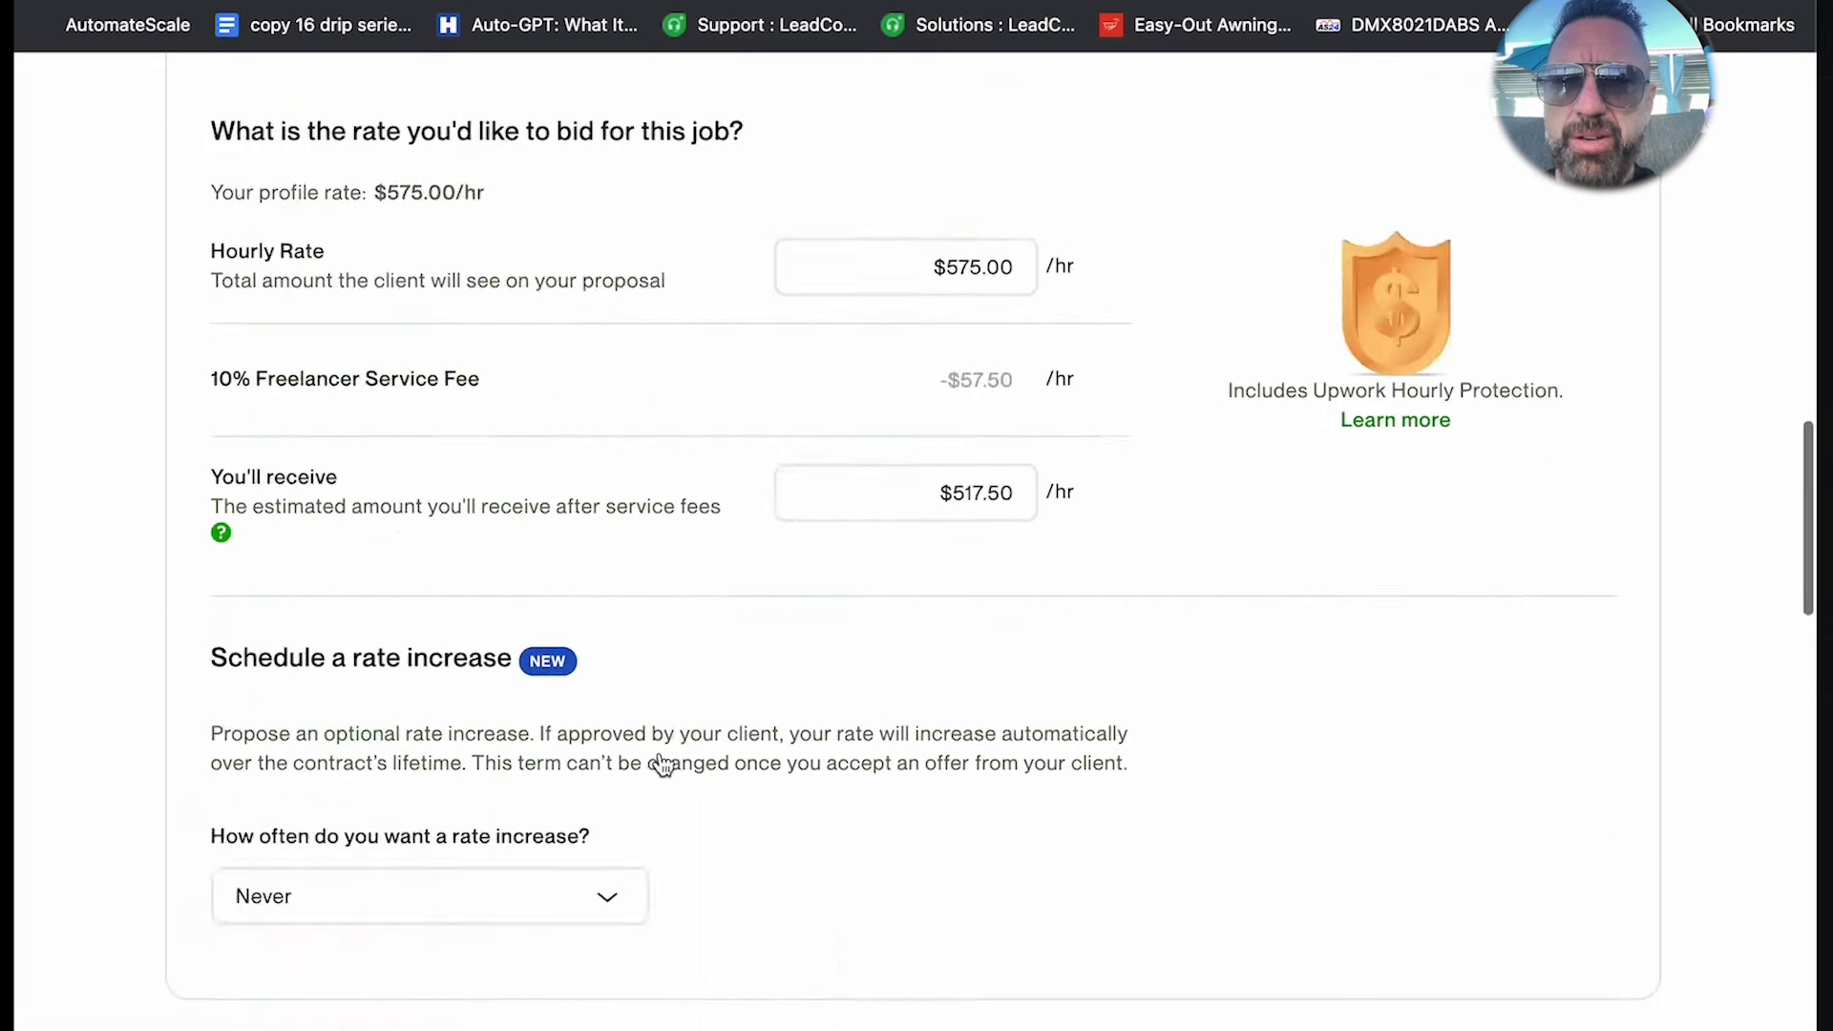
scroll(down, 3)
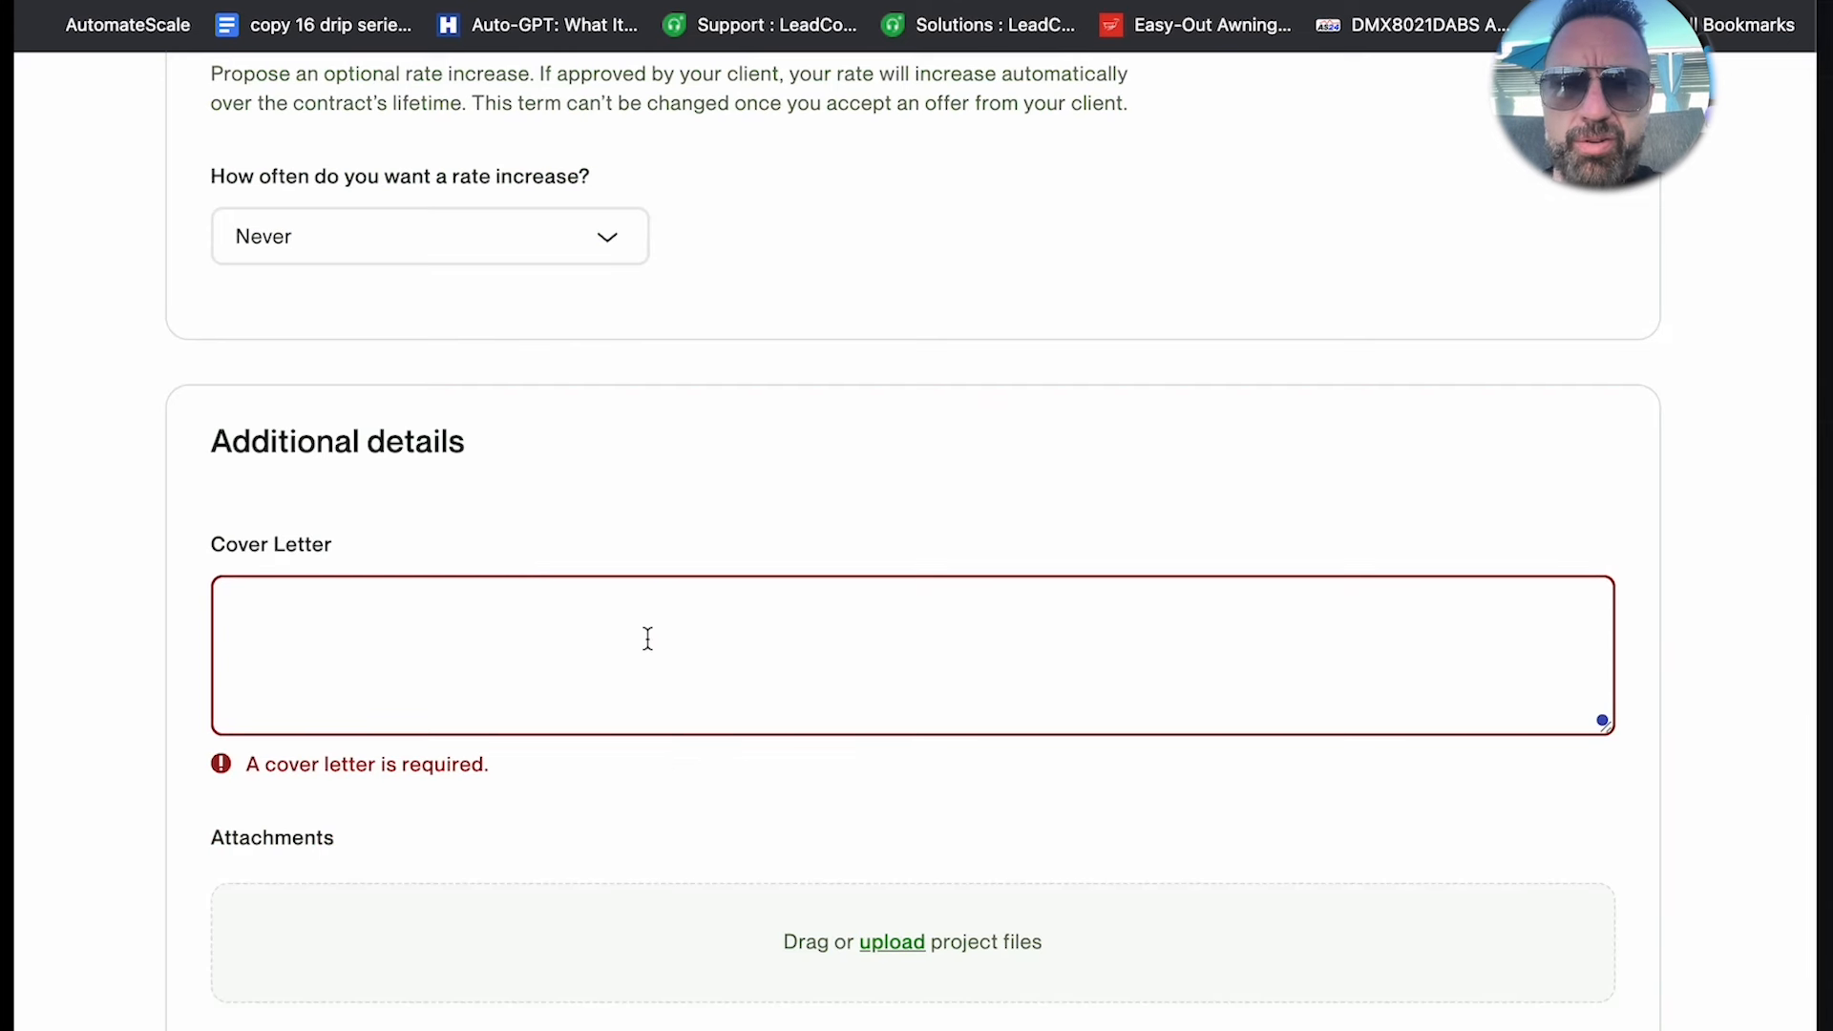
Write the cover letter offering help with the Evergreen webinar, the entire process and a delayed add-to-cart
text(Would love to he)
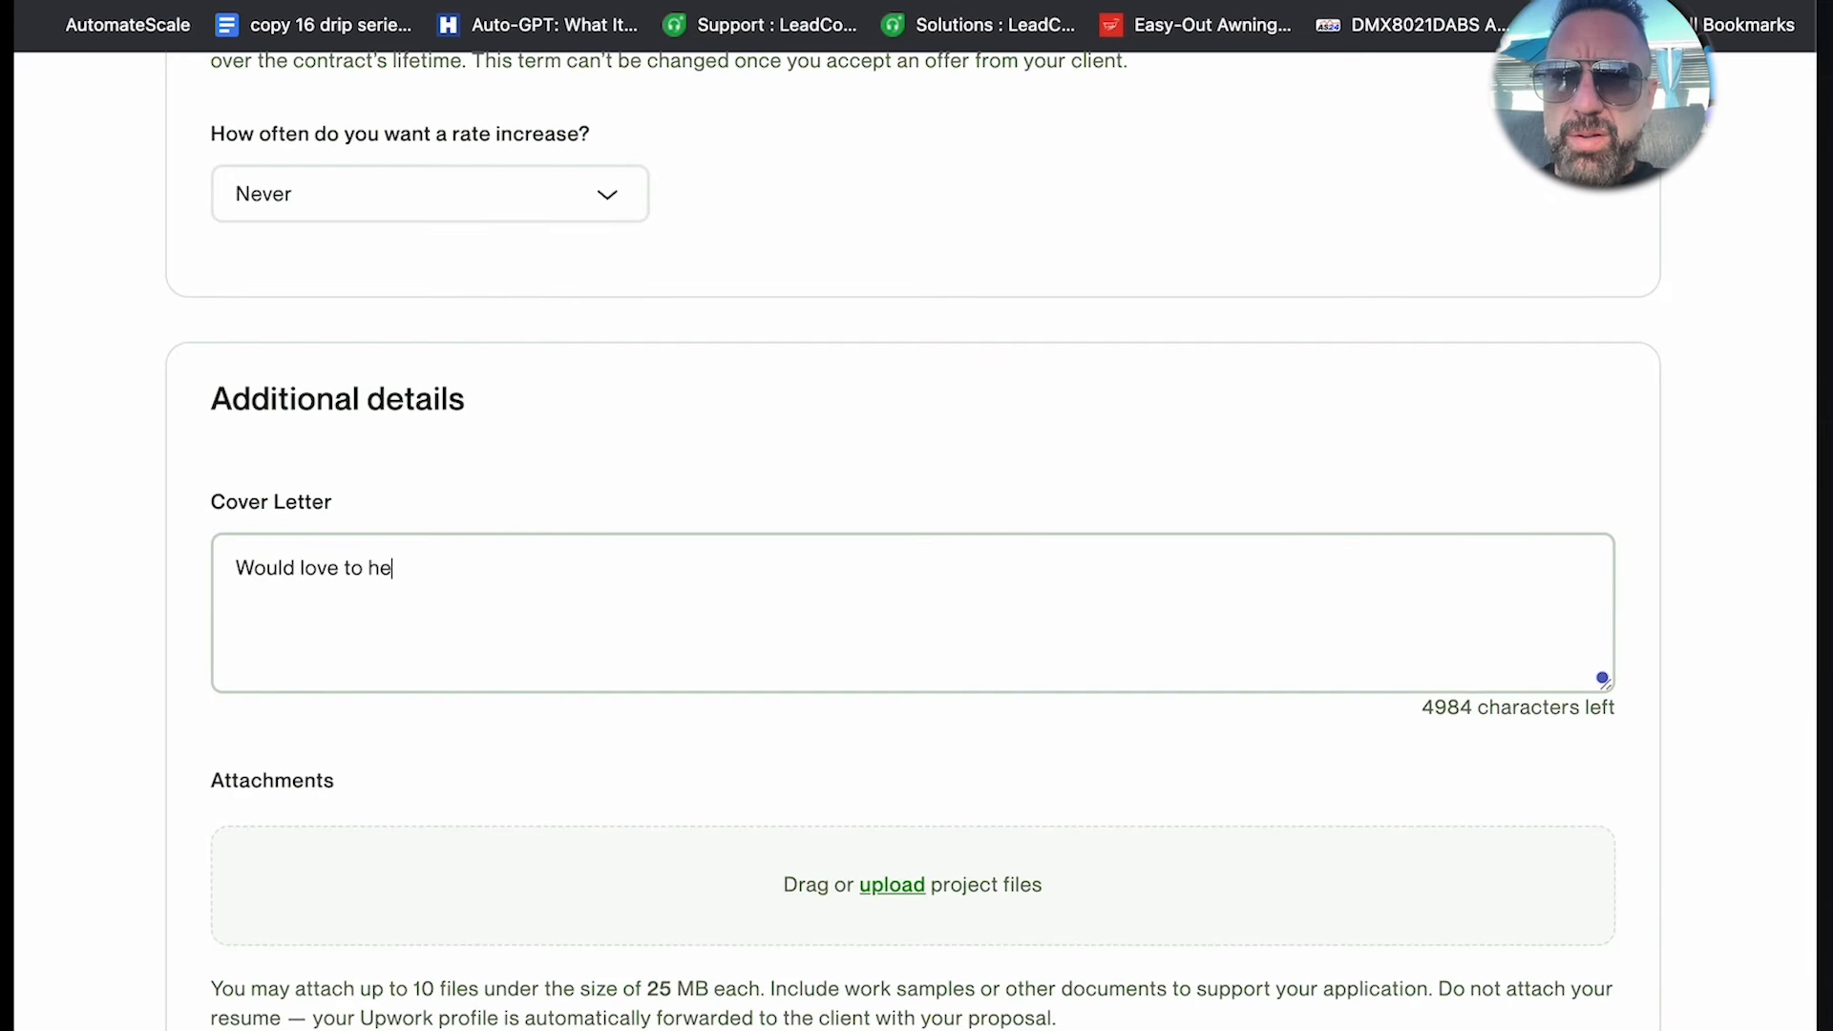
text(lp you with your Ev)
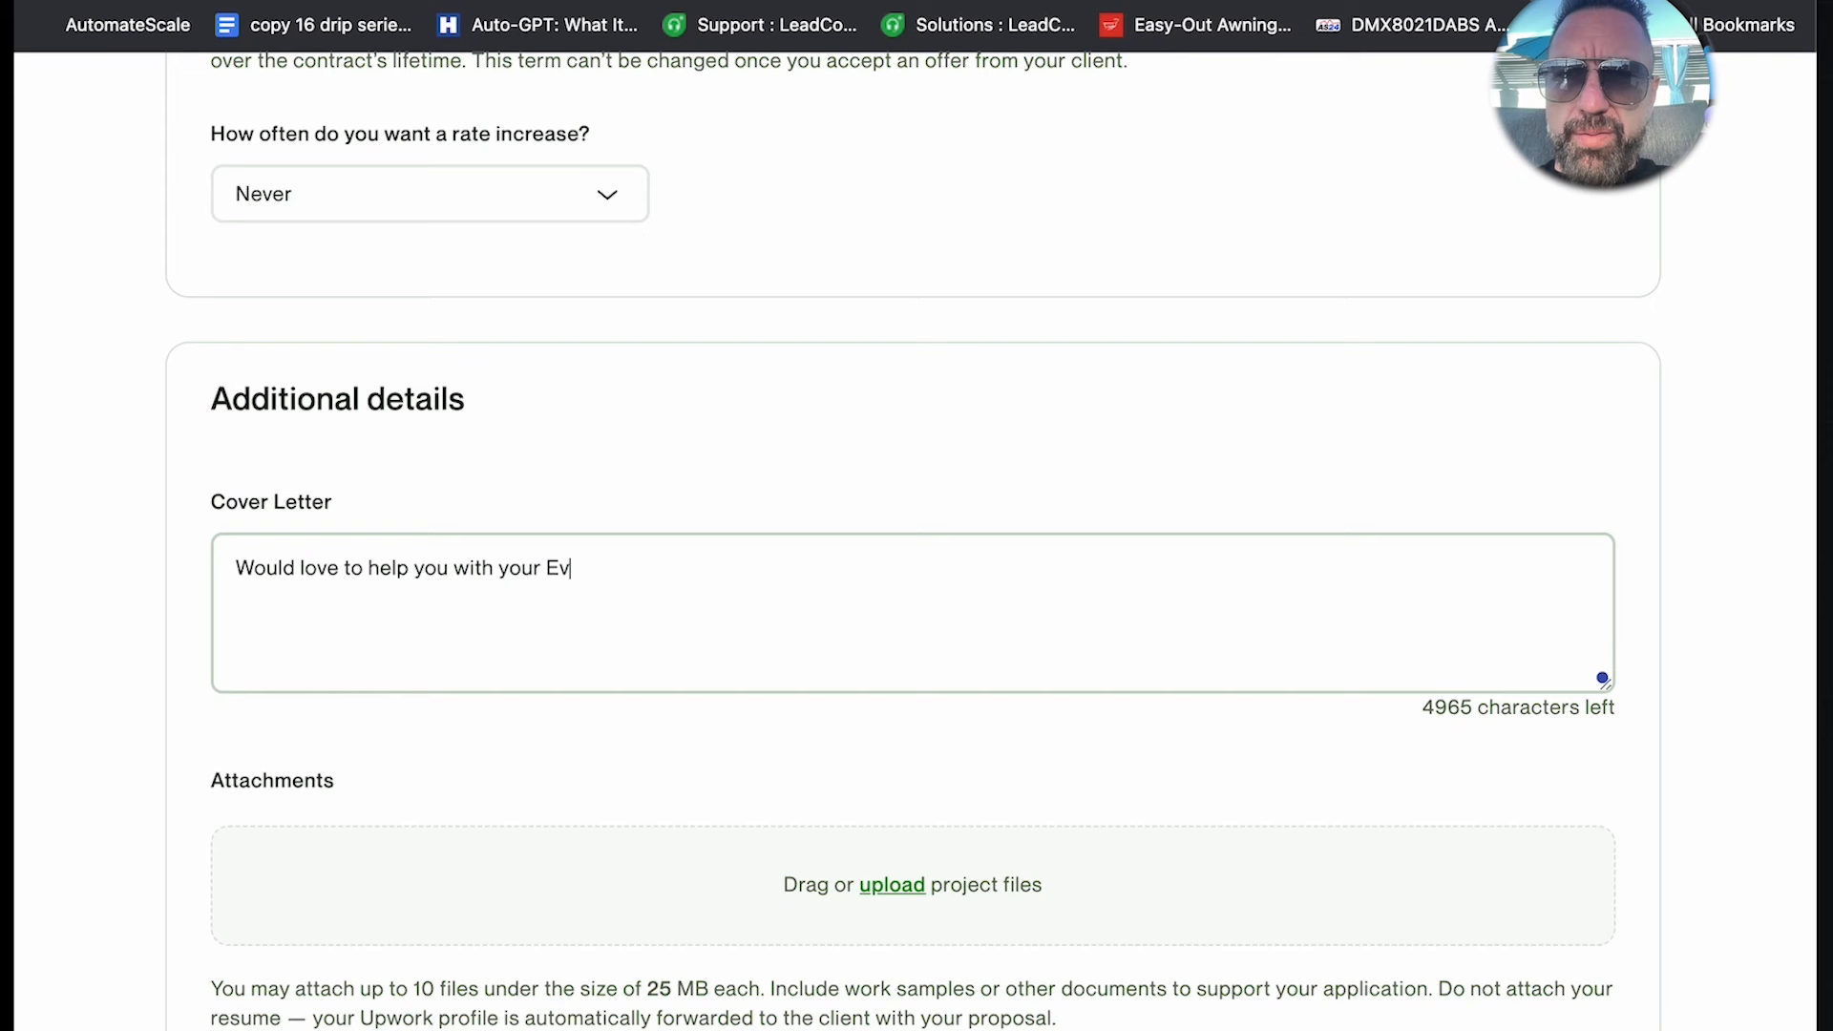
text(ergreen we)
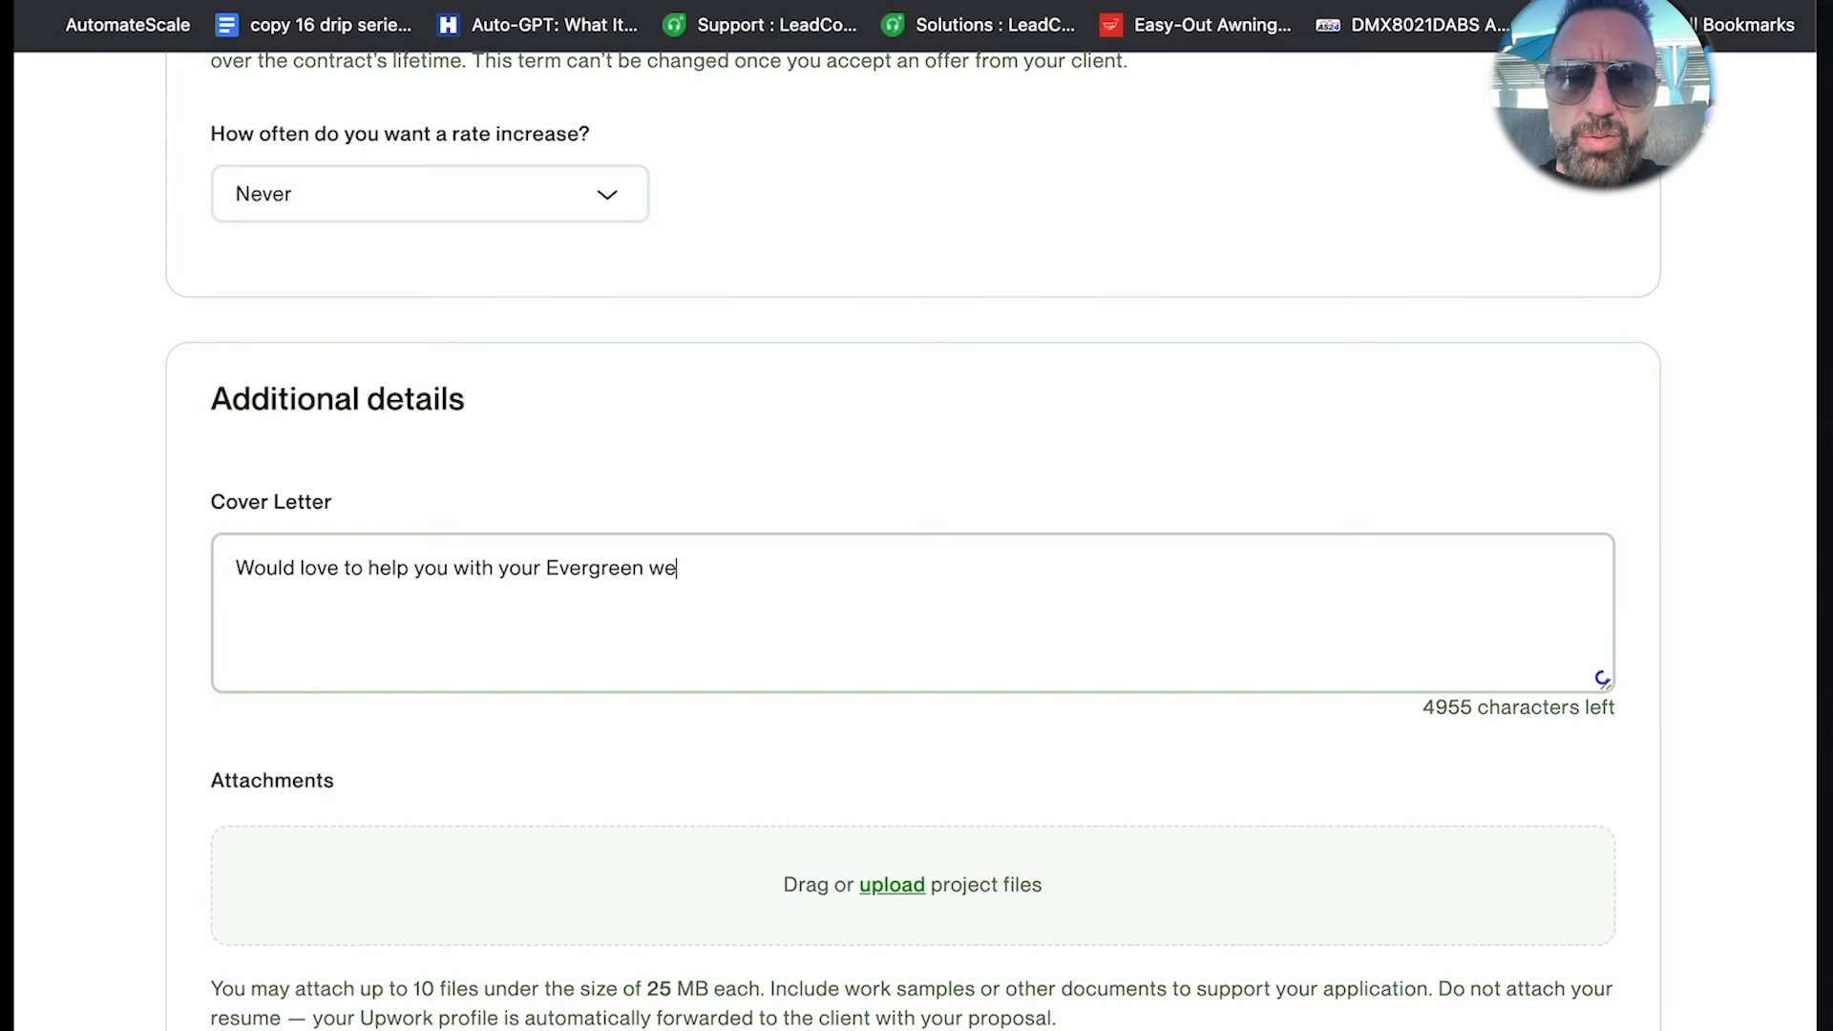
text(binar.  They can be)
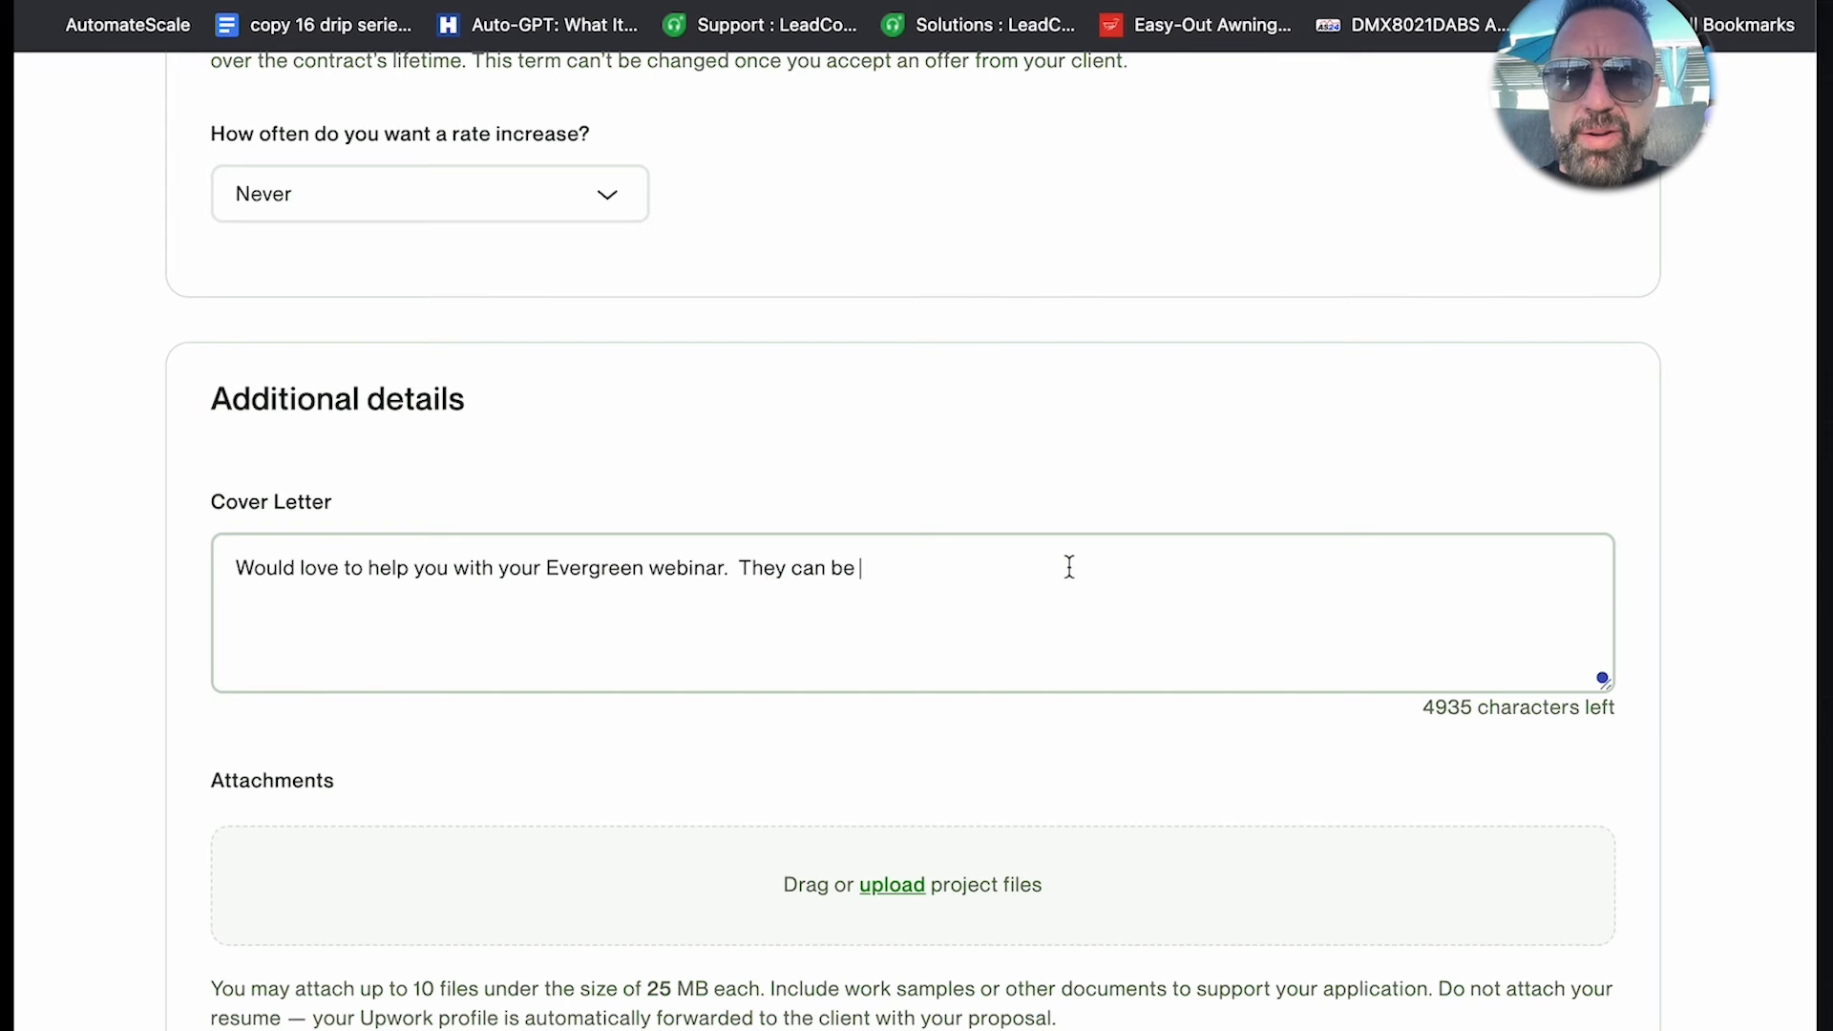
text(very lucrative whe)
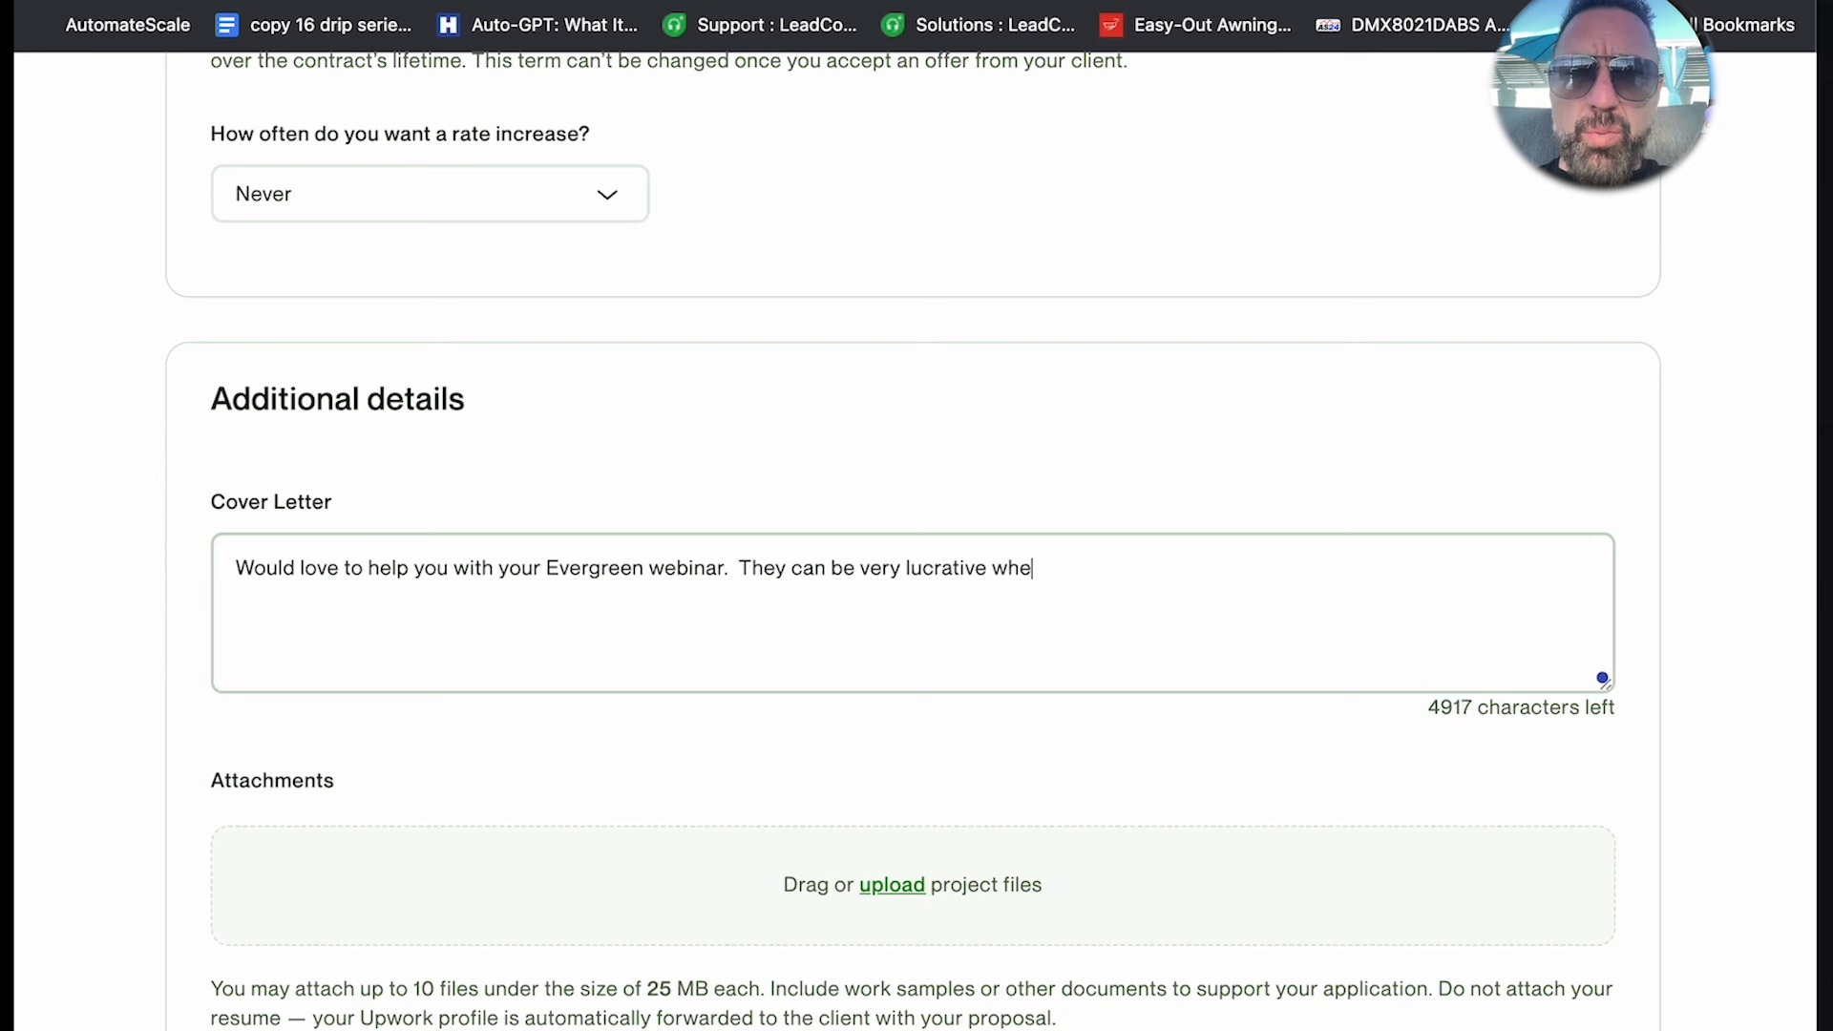
text(n put together correctly. I)
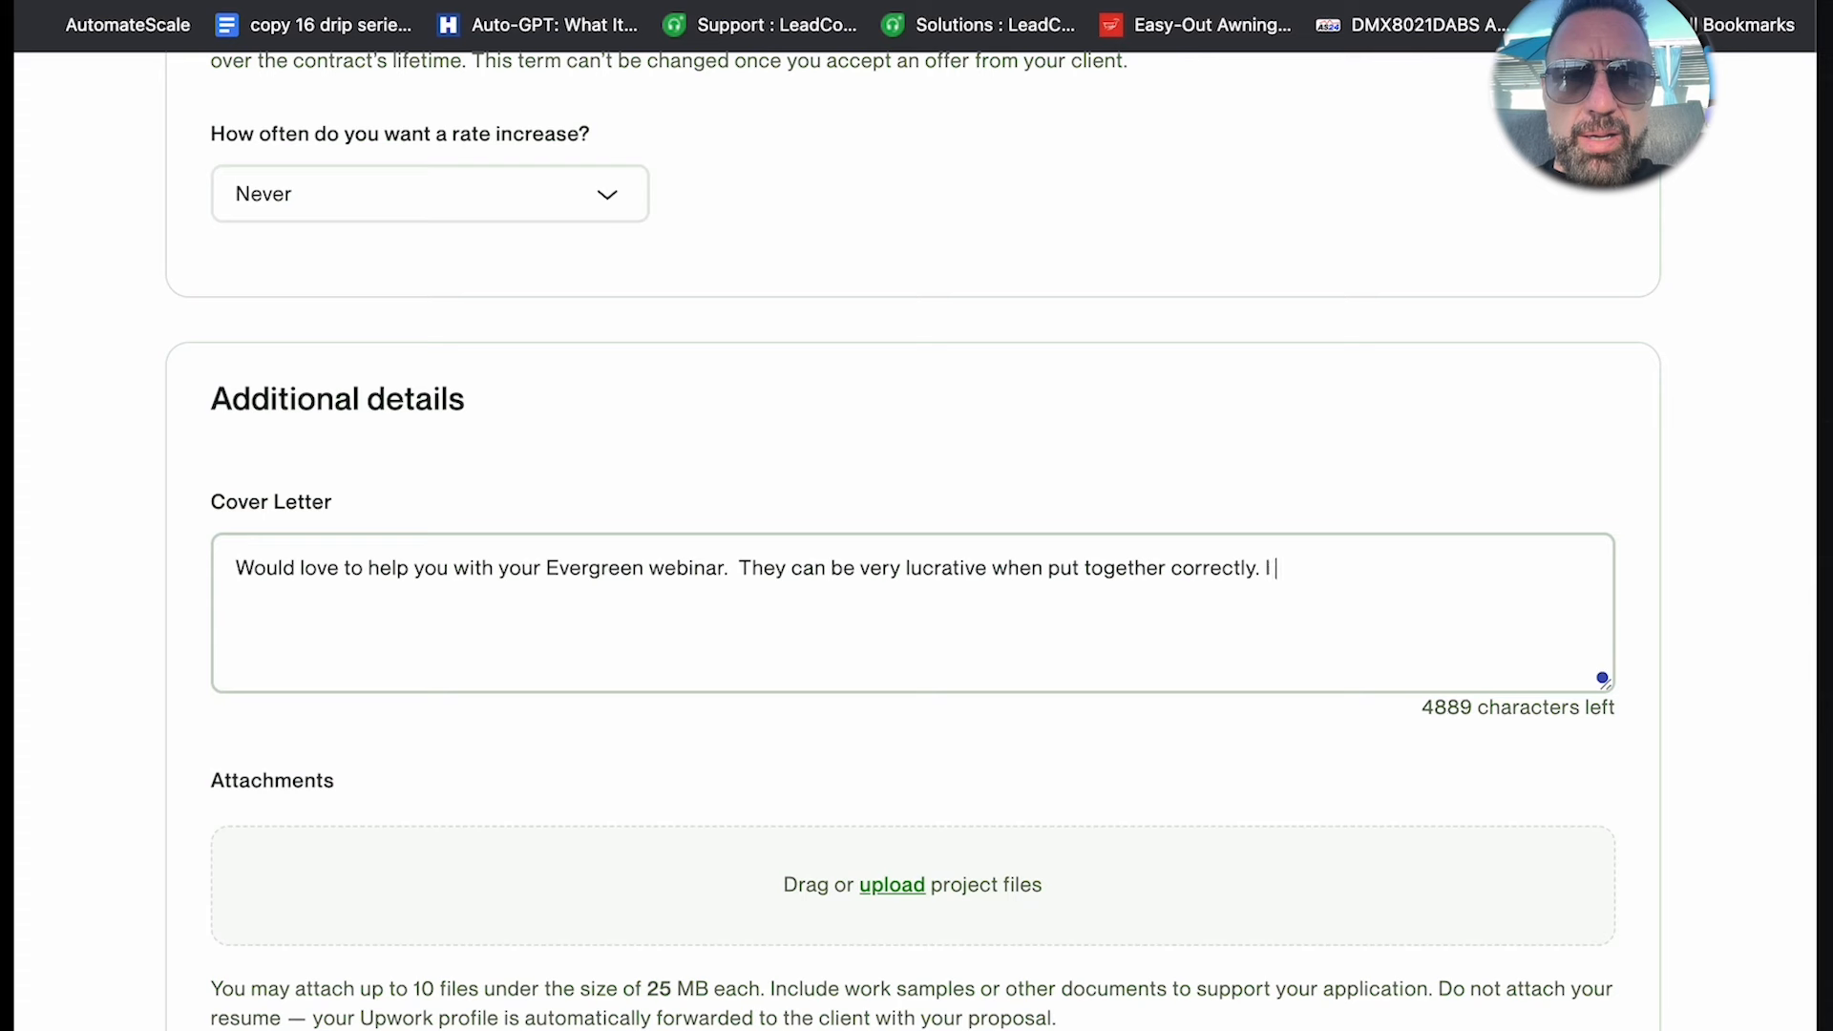
text(can help you with)
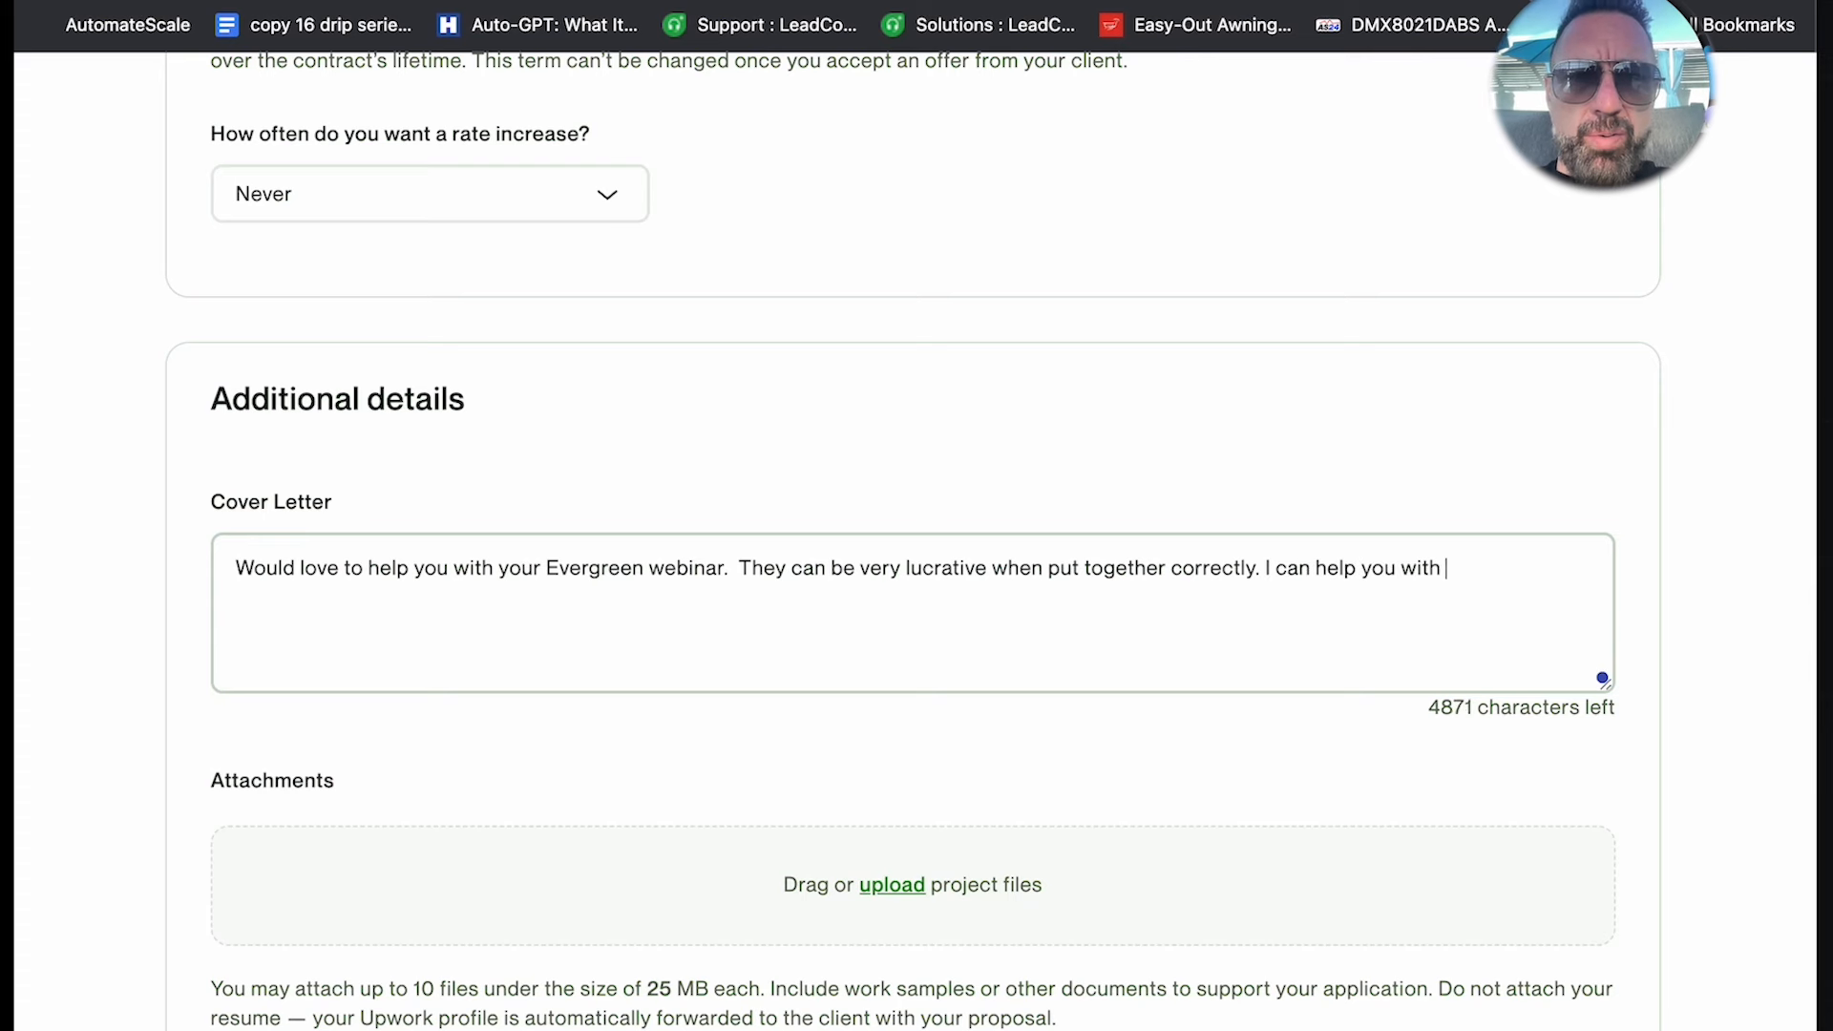
text(the entire process and also w)
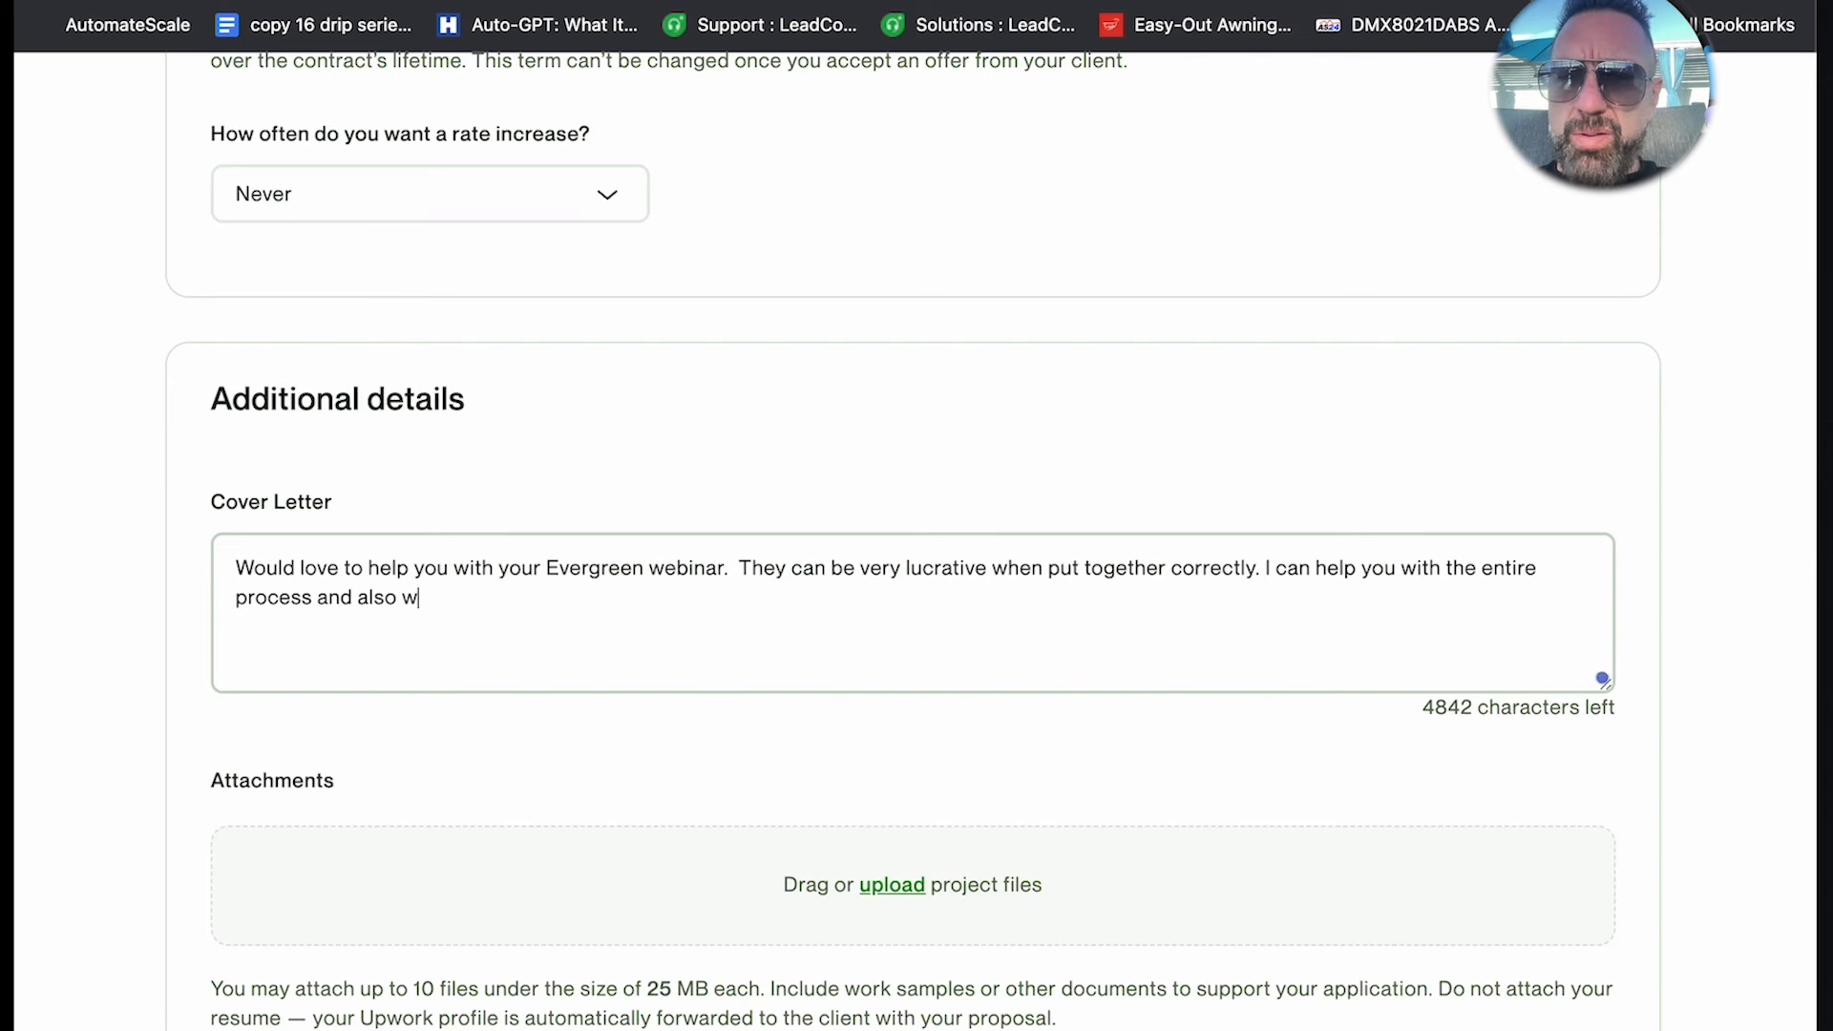
text(help you construc)
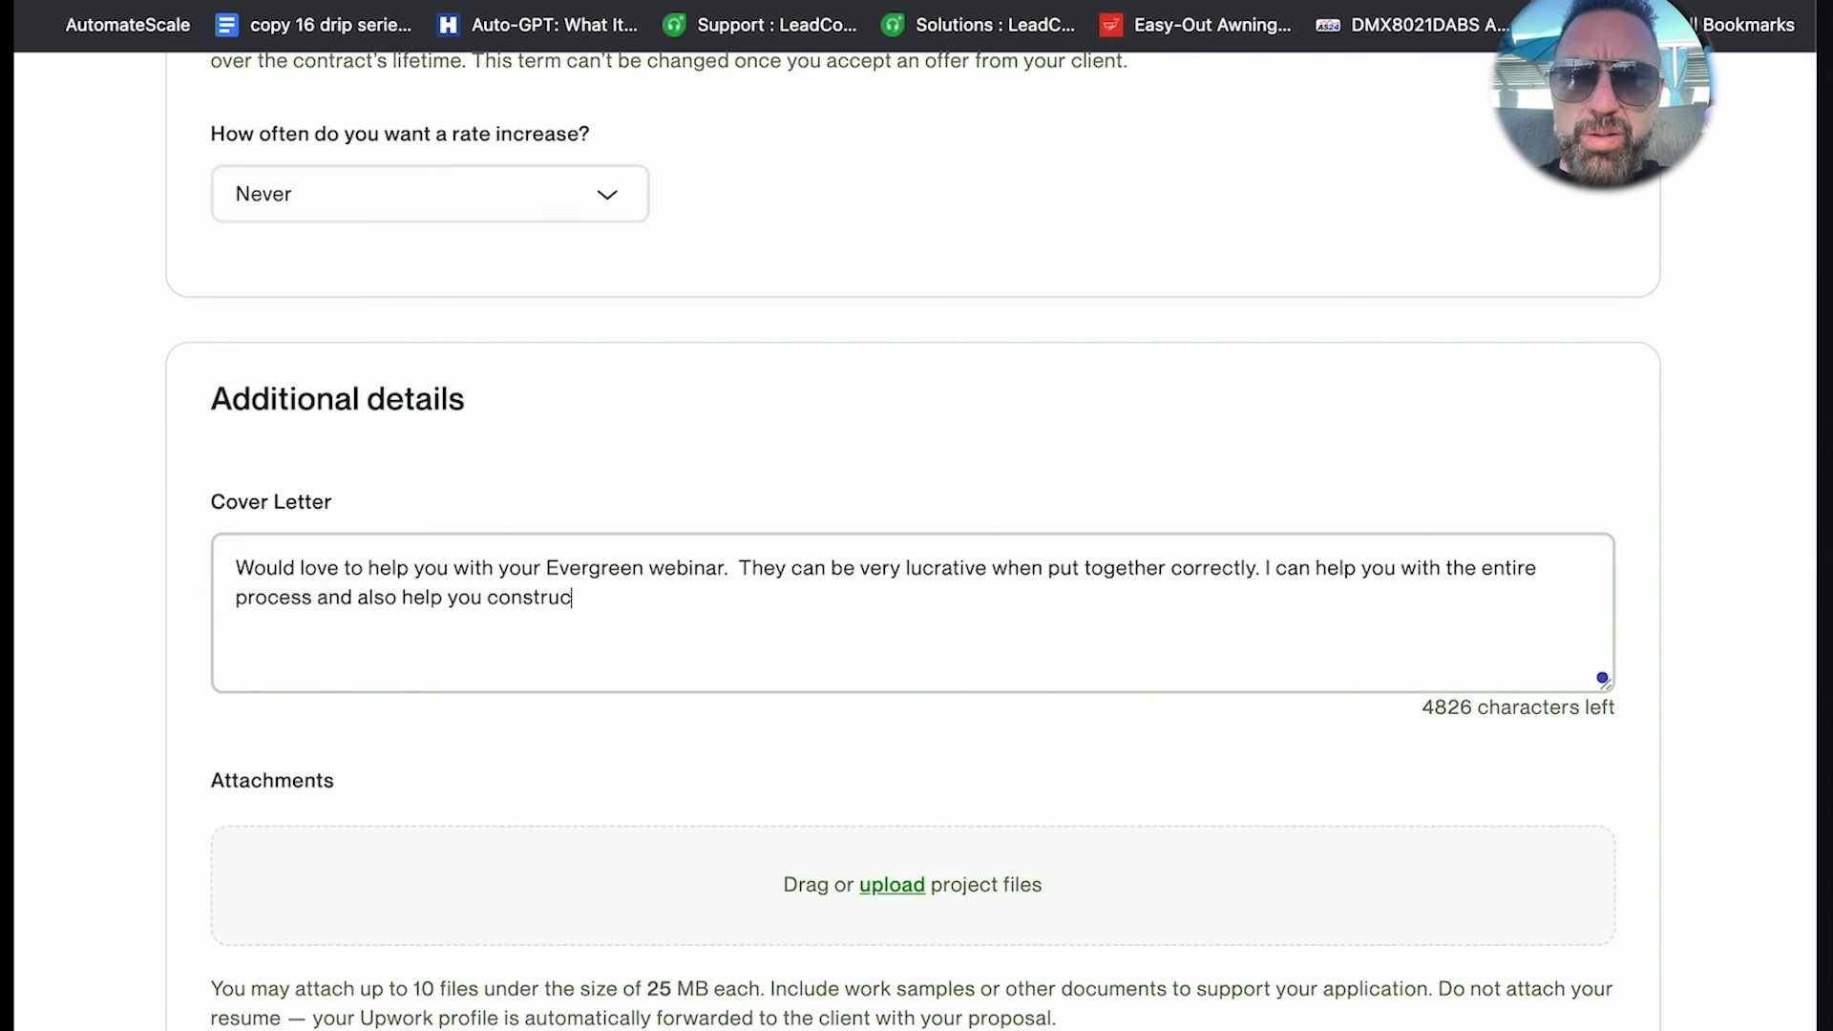
text(t a delayed add to cart call to action at the bottom of the webinar)
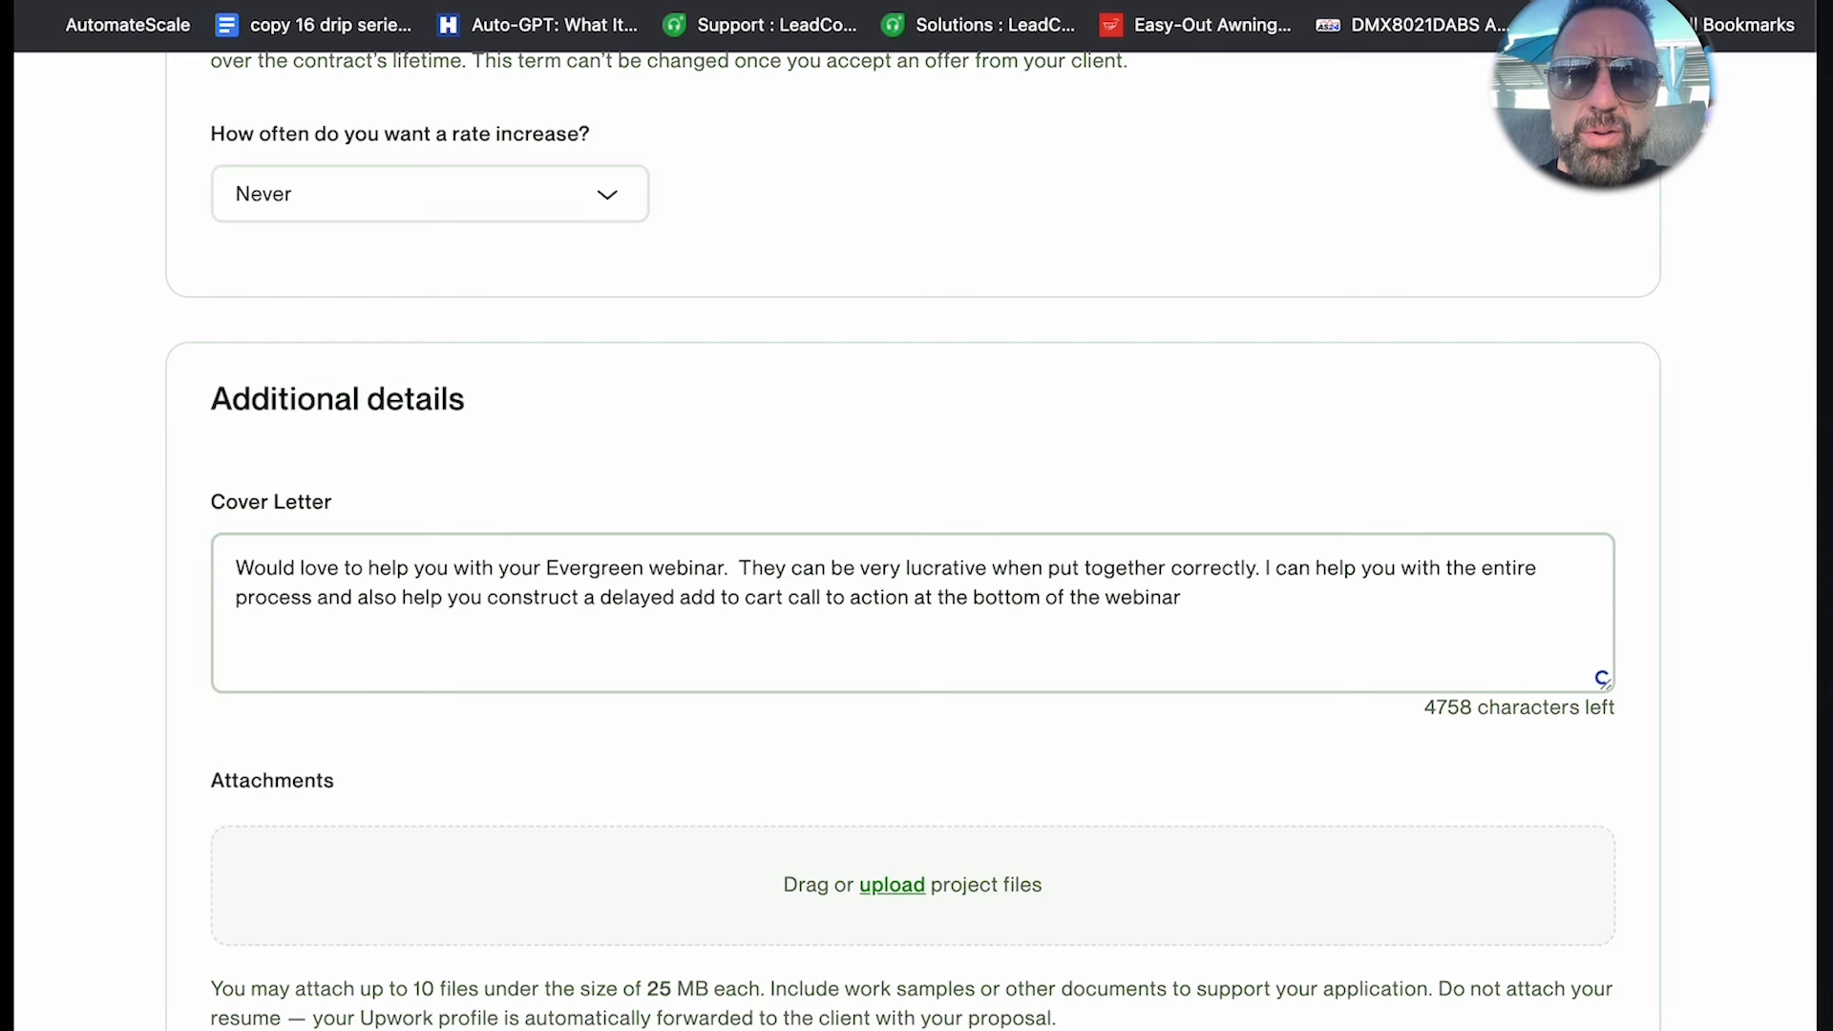
Finish the cover letter noting many built before and inviting the client to hop on a quick call
text(we hit a certain time in the webinar.)
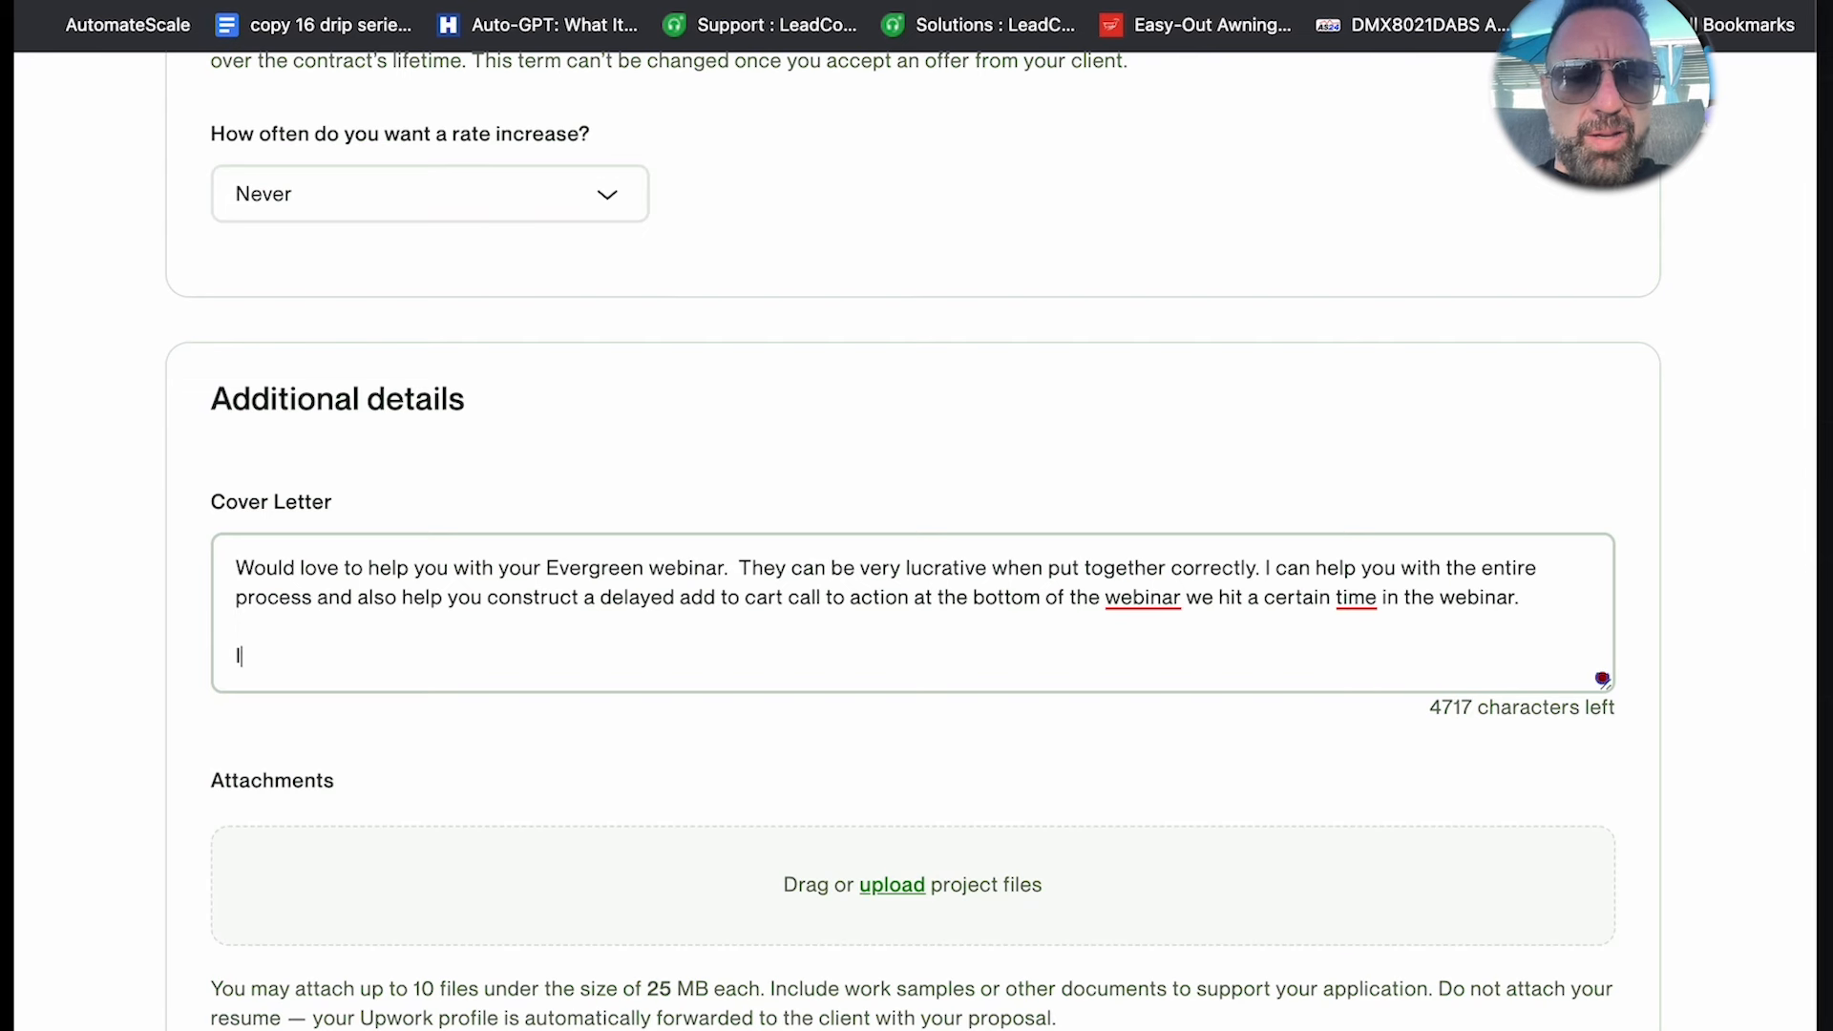
text(I've built)
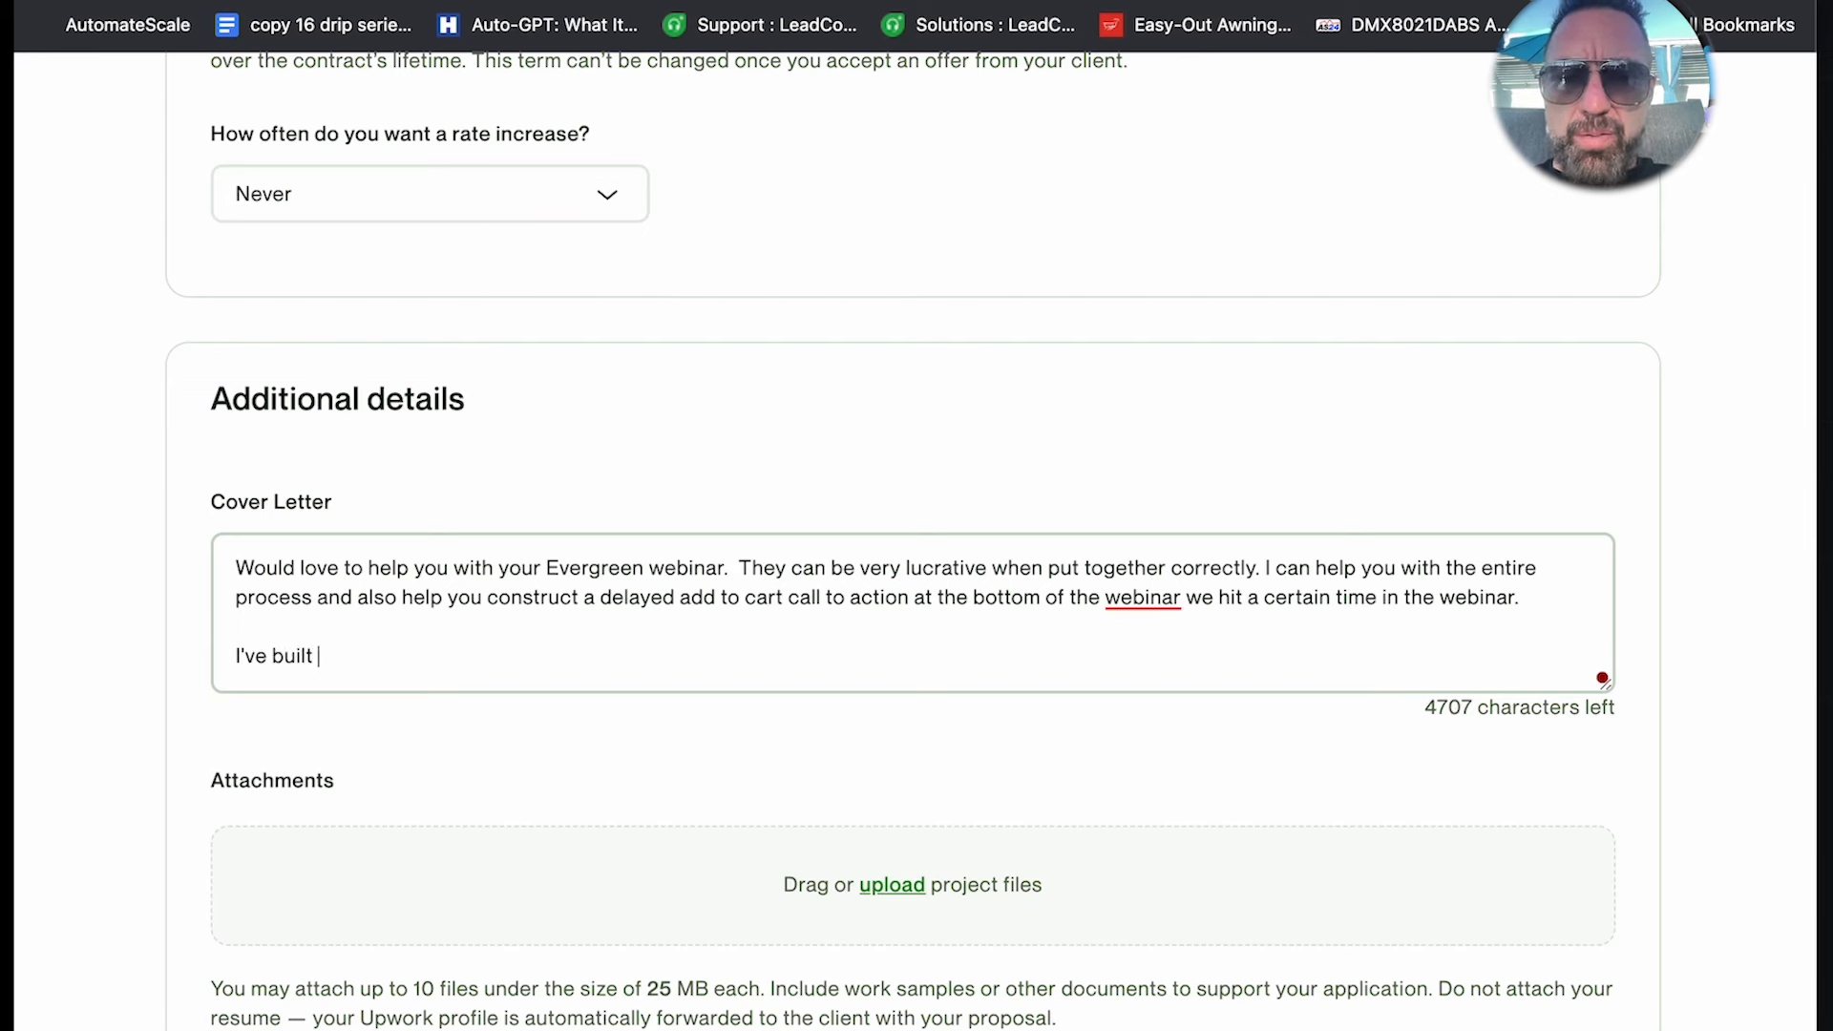
text(many of these and know)
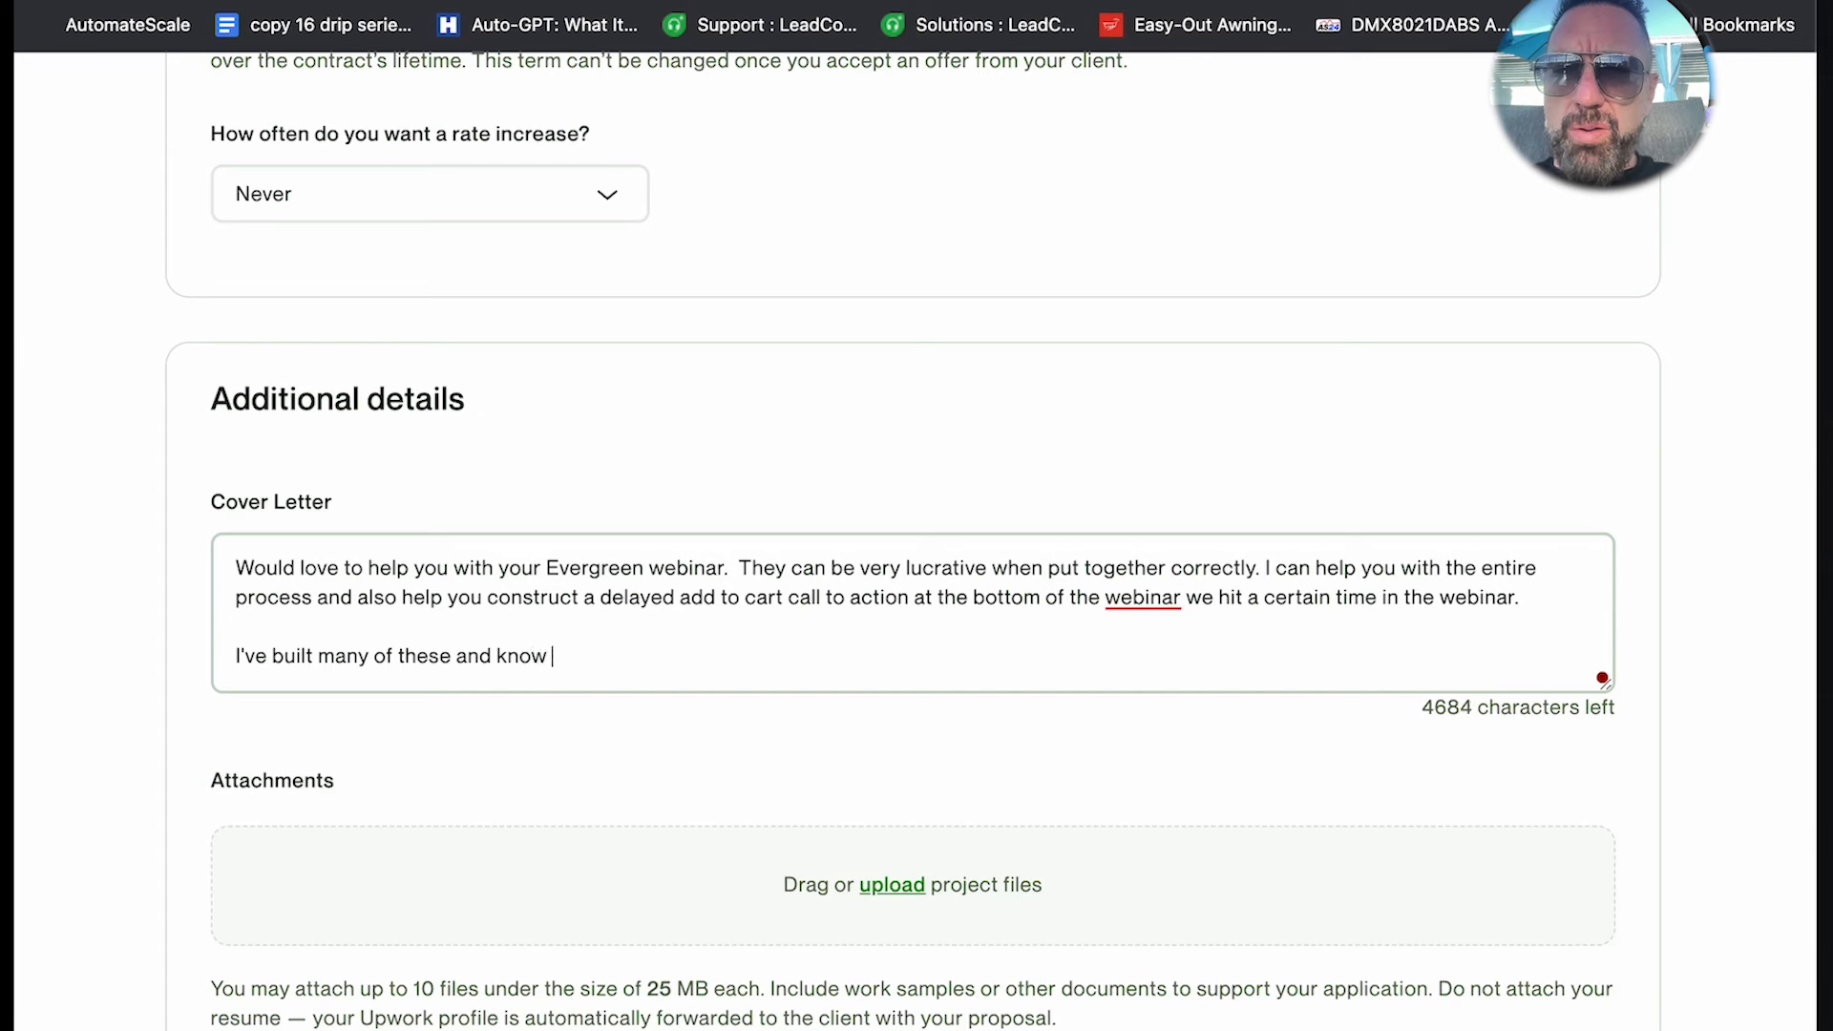
text(I can do a great)
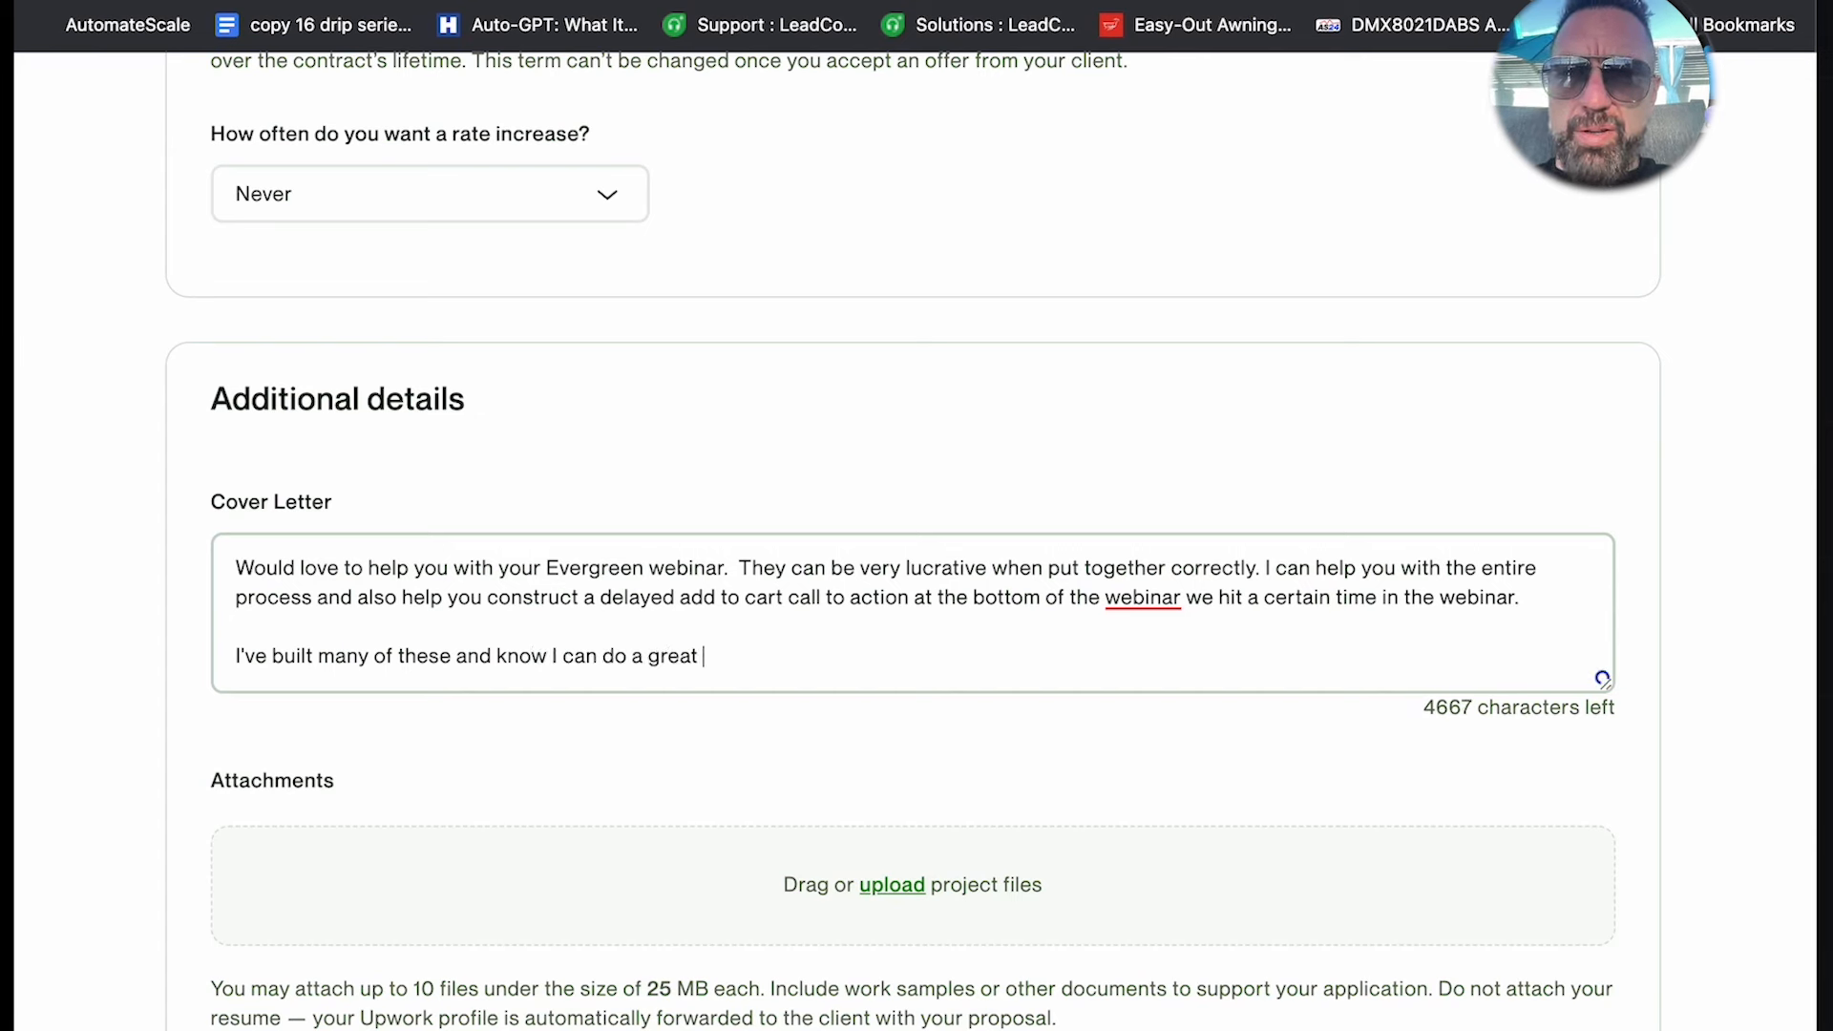
text(job.  Please)
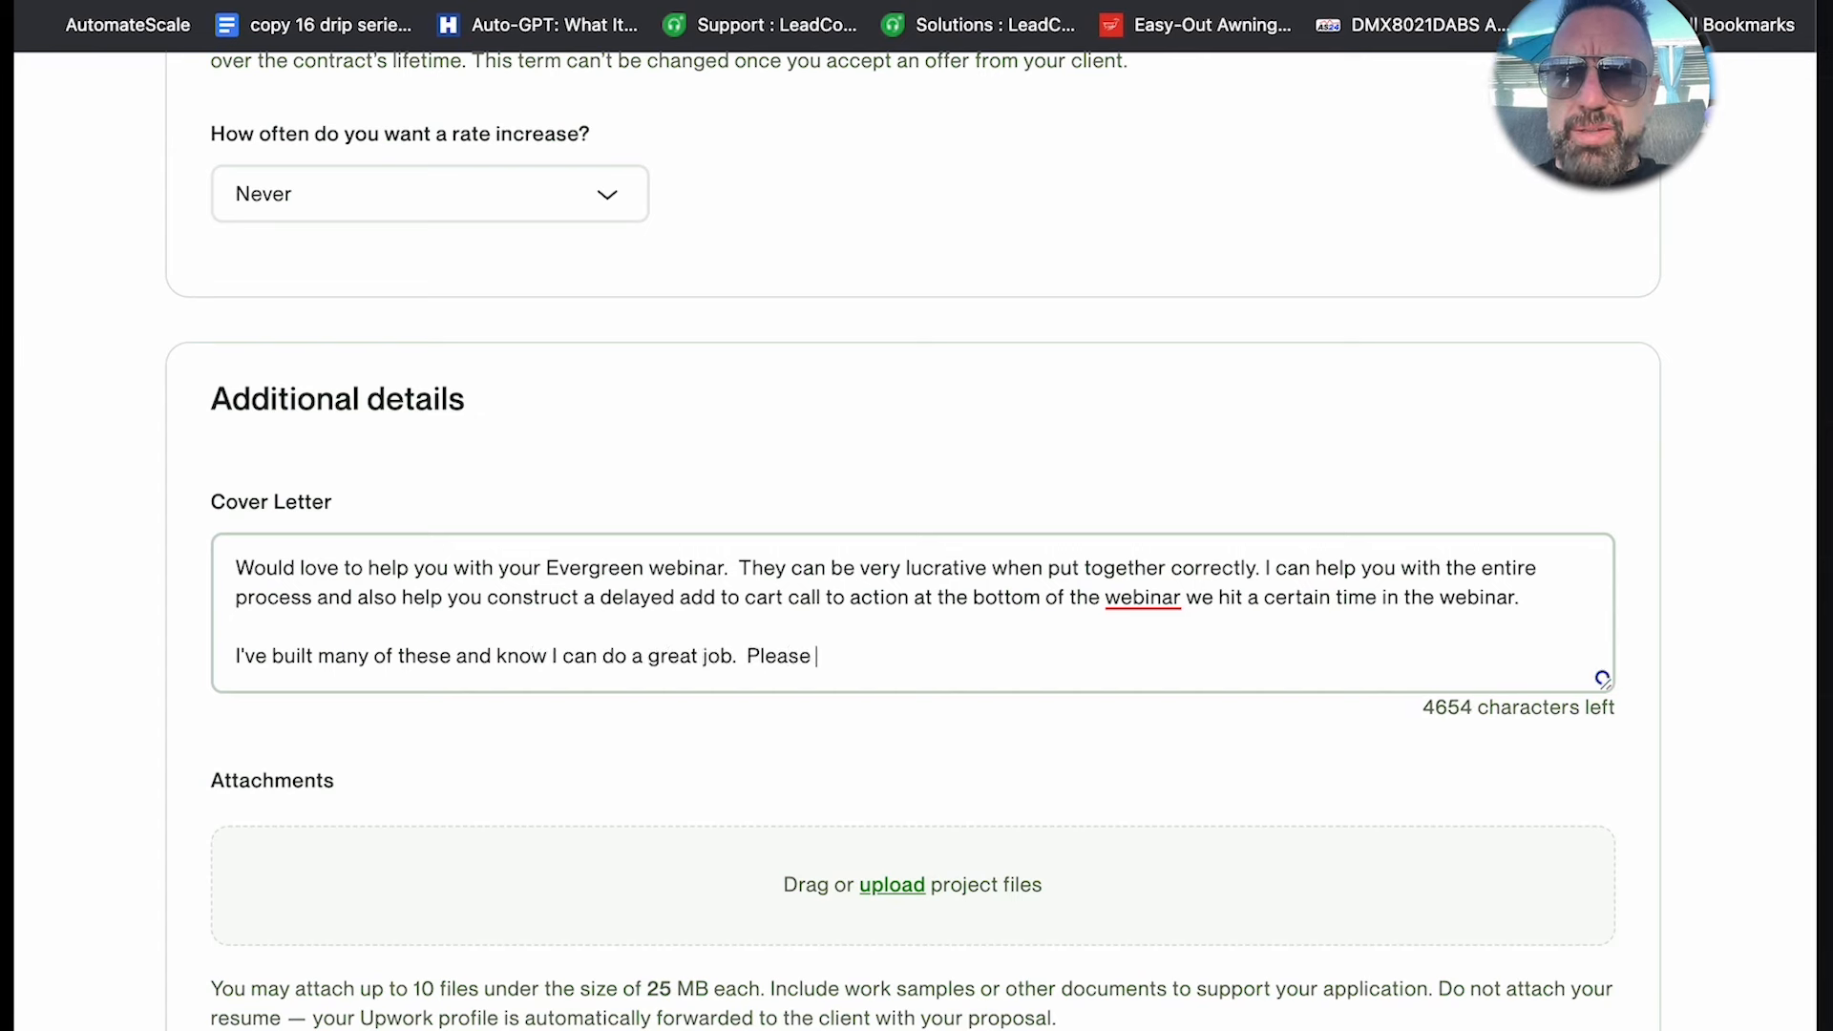
text(let me know if you)
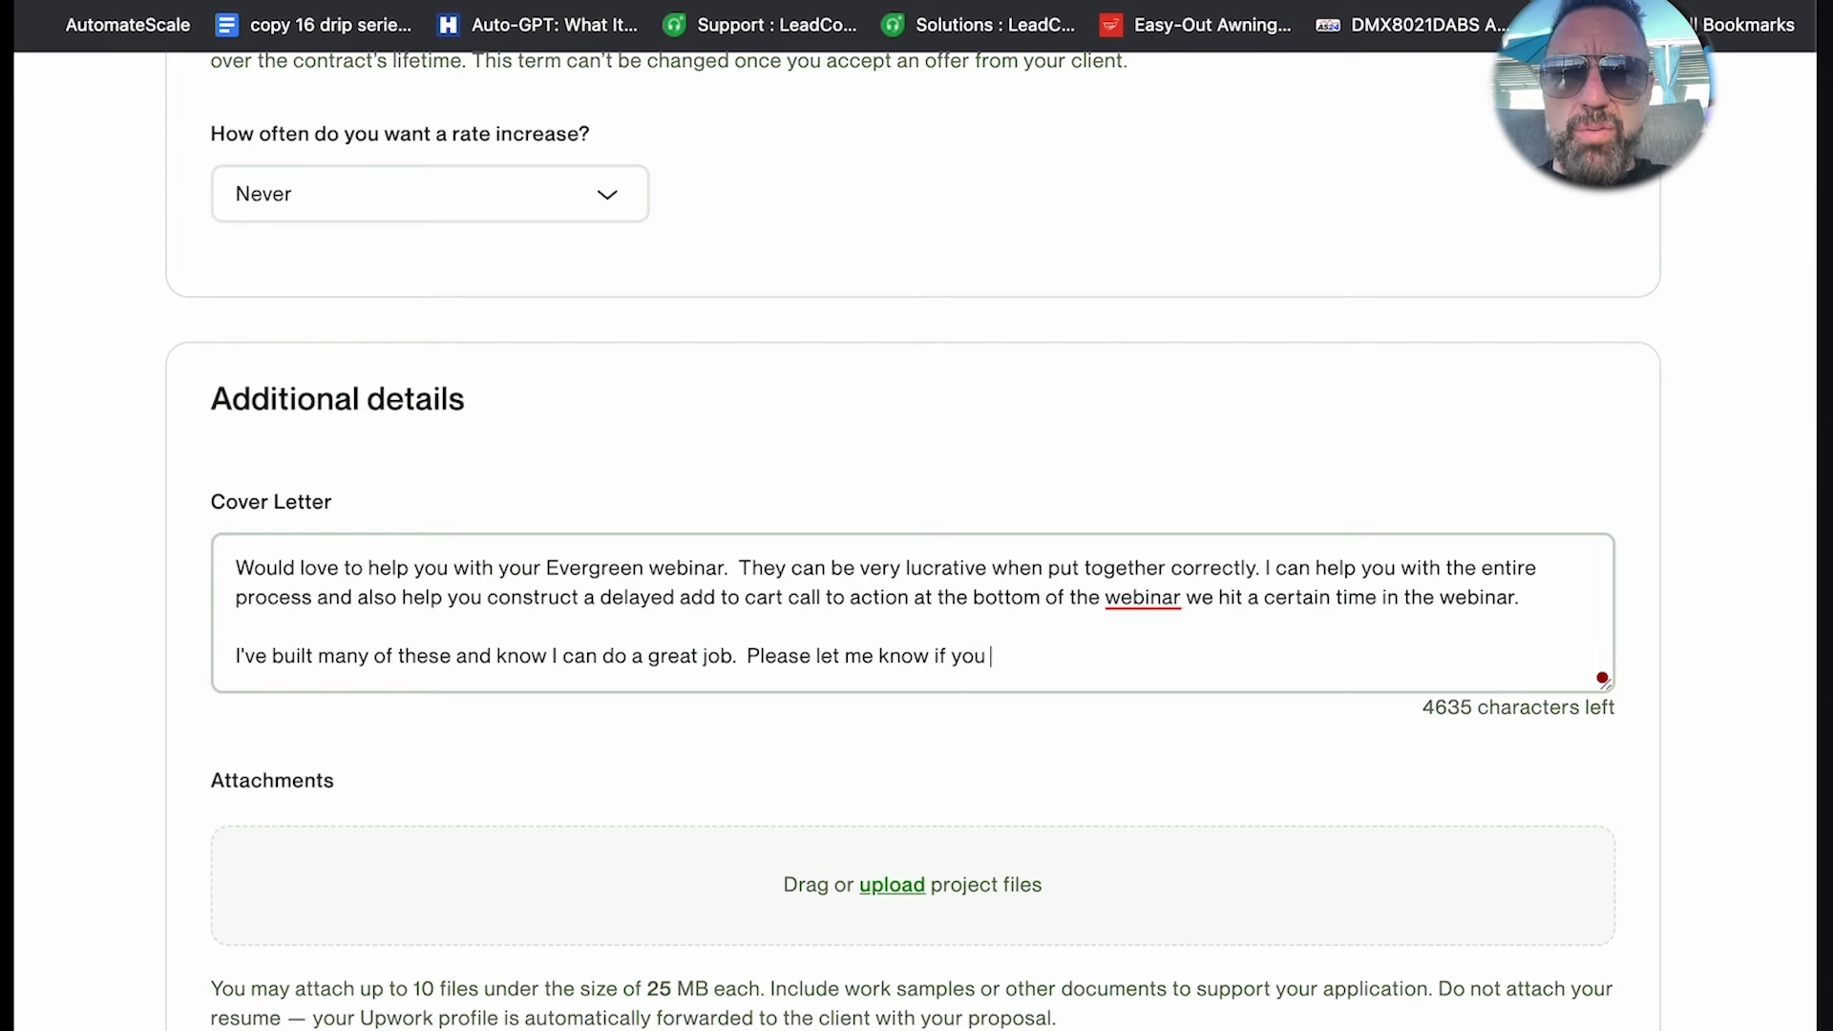
text(want to hop on a.)
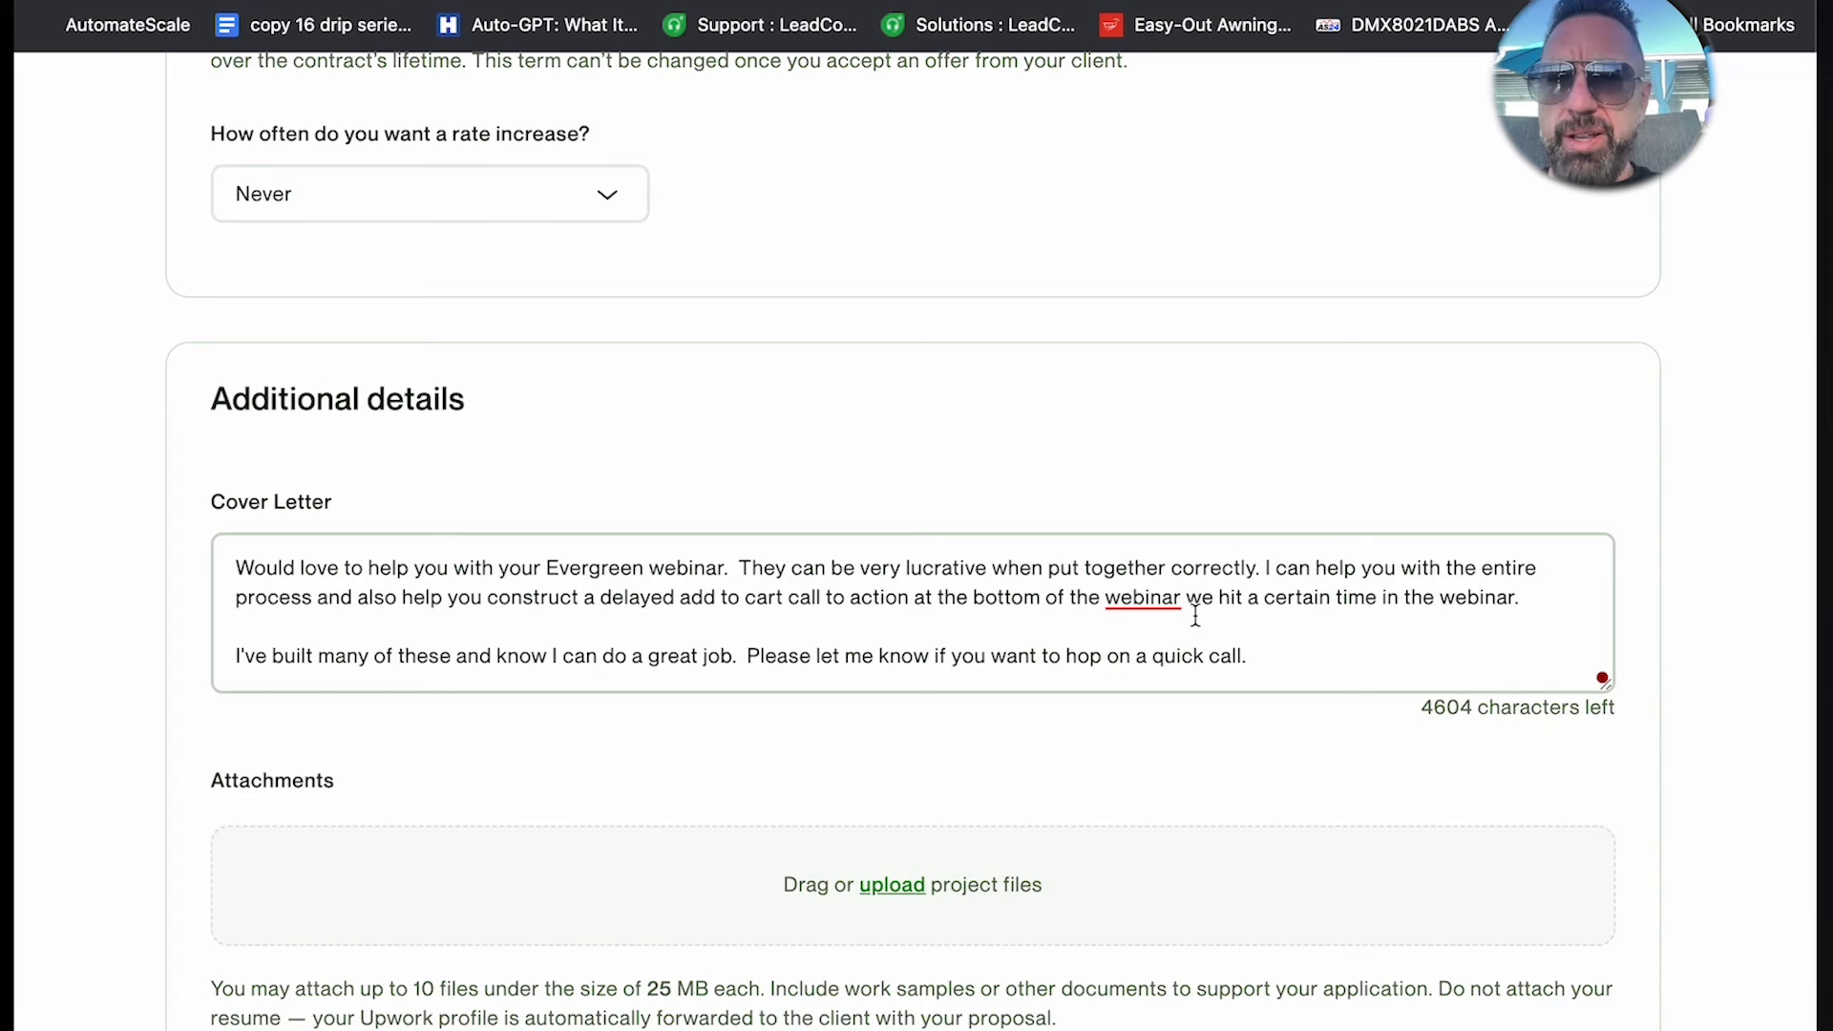
scroll(down, 3)
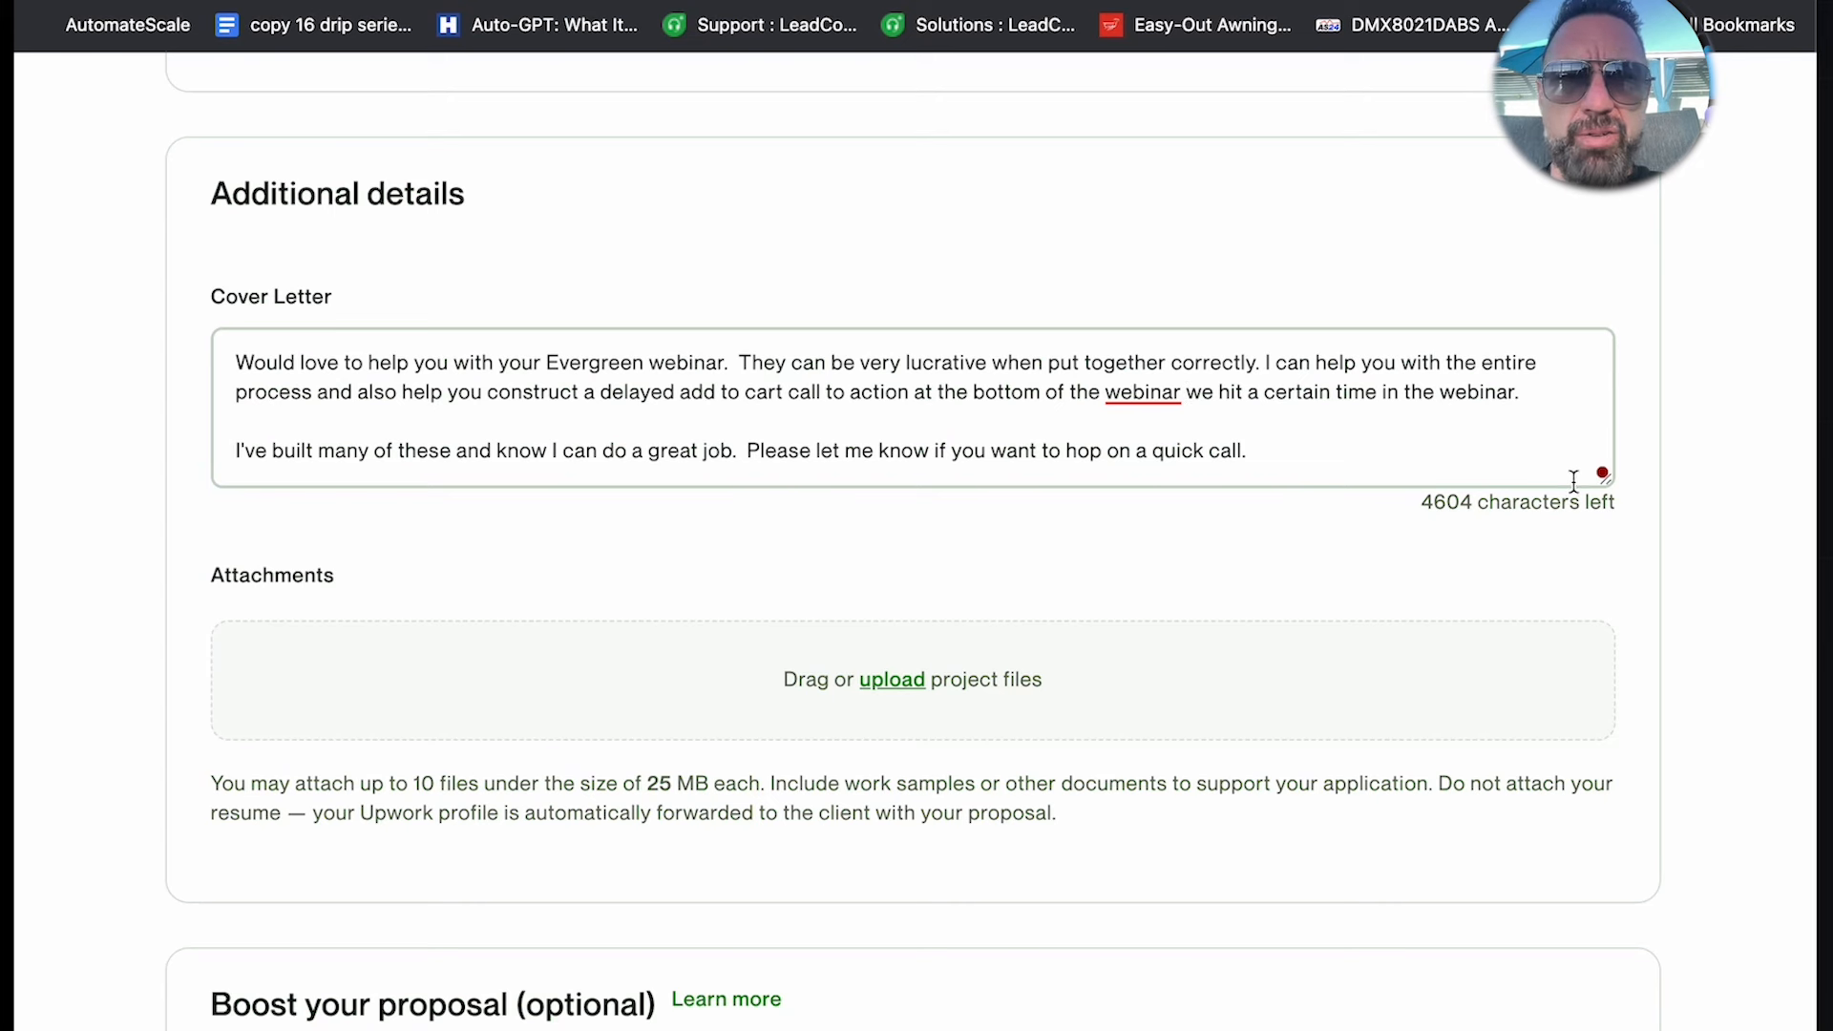
mouse_move(1523, 462)
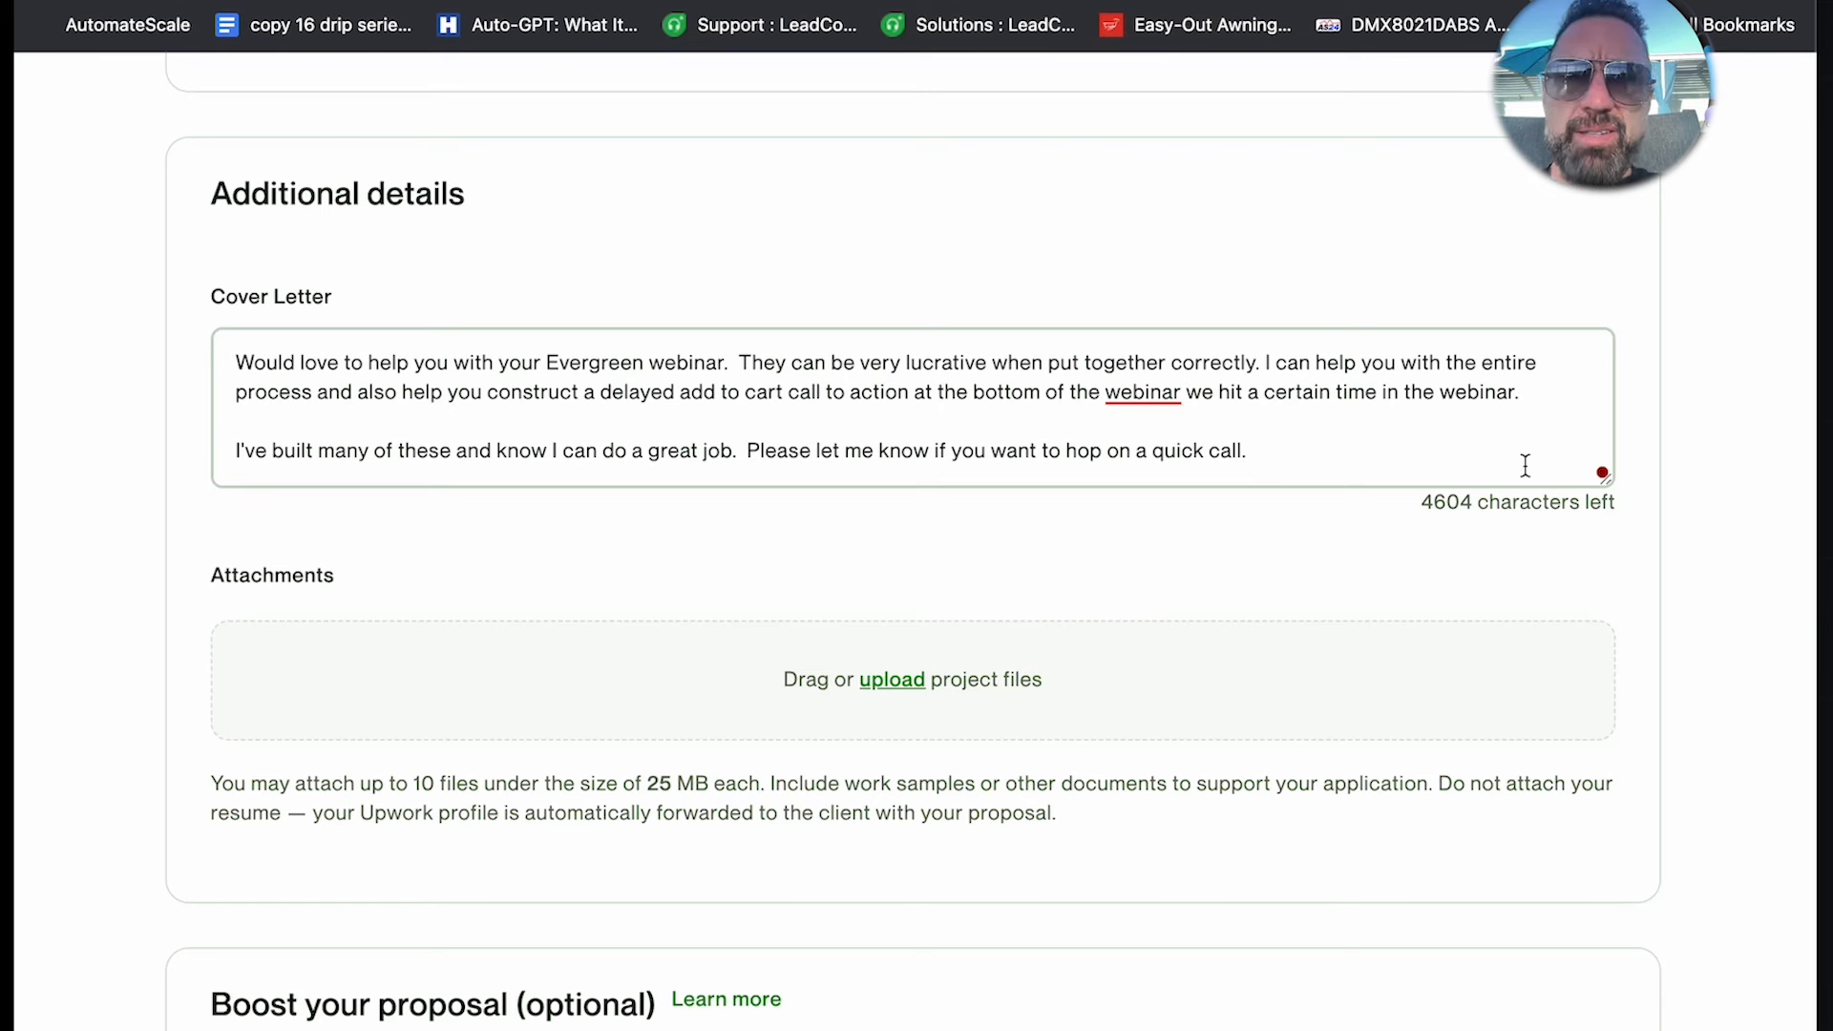
scroll(down, 3)
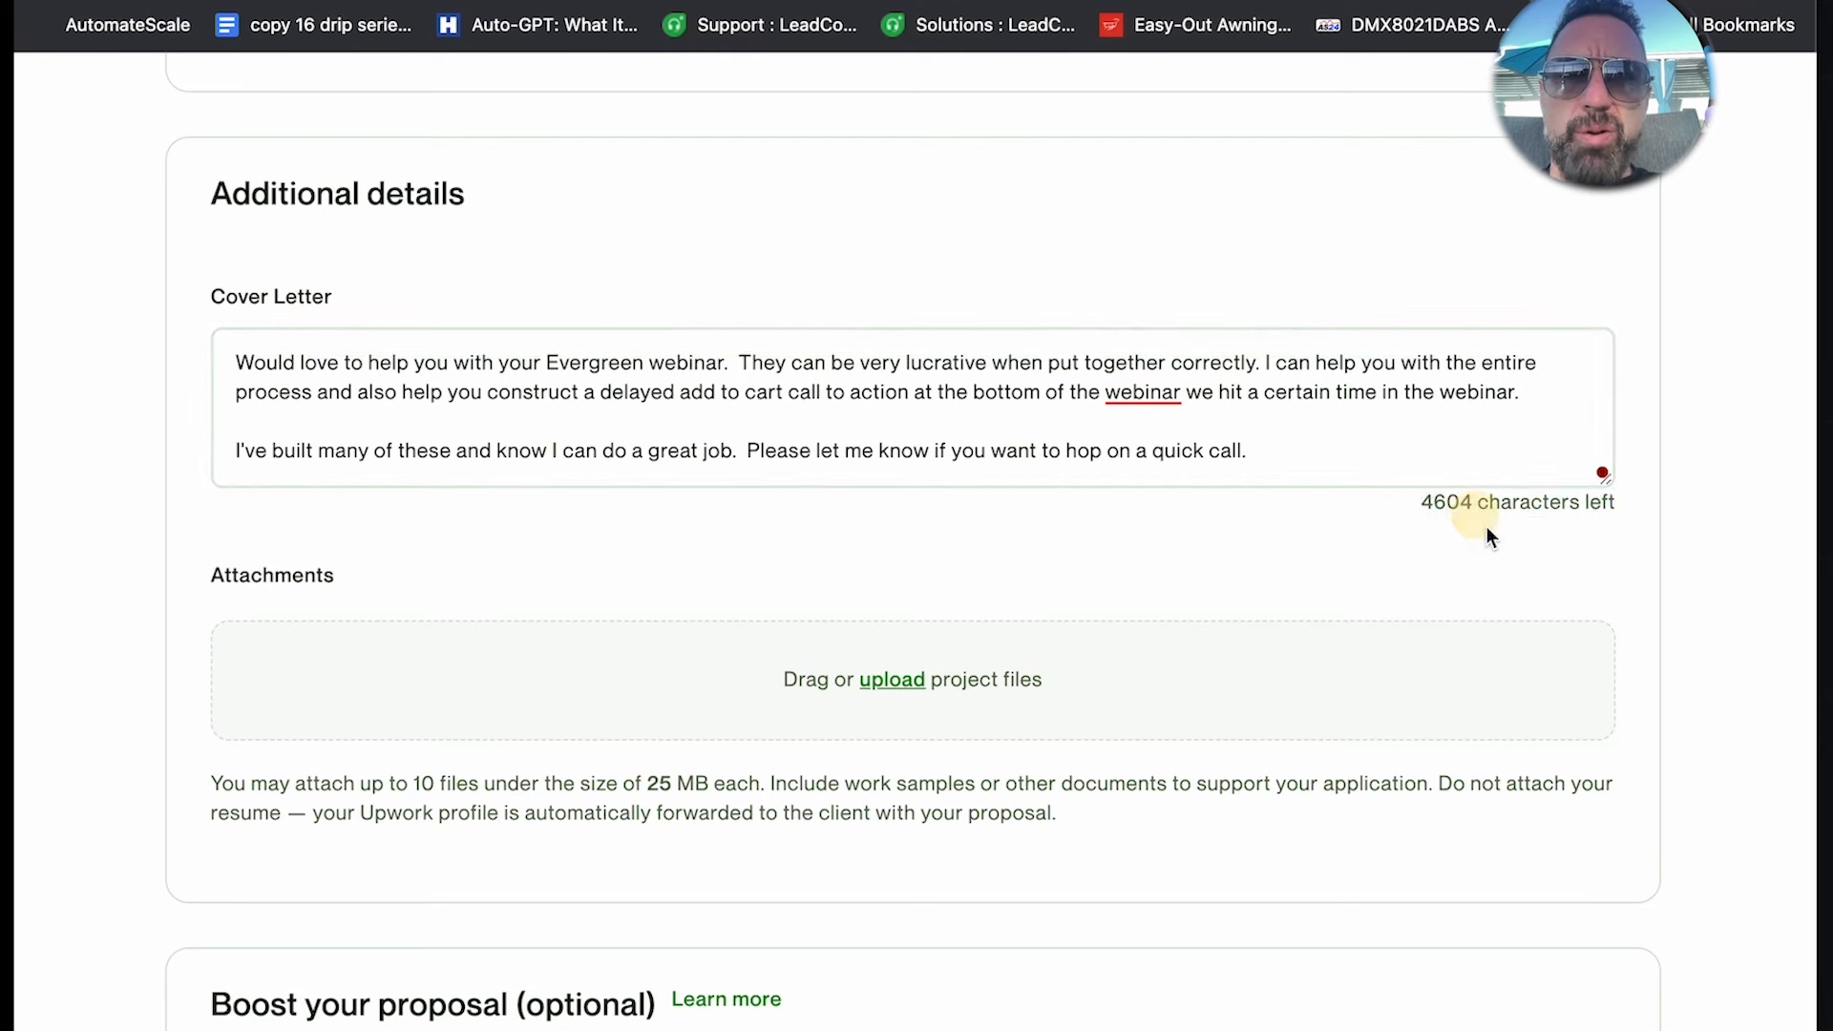
mouse_move(1453, 504)
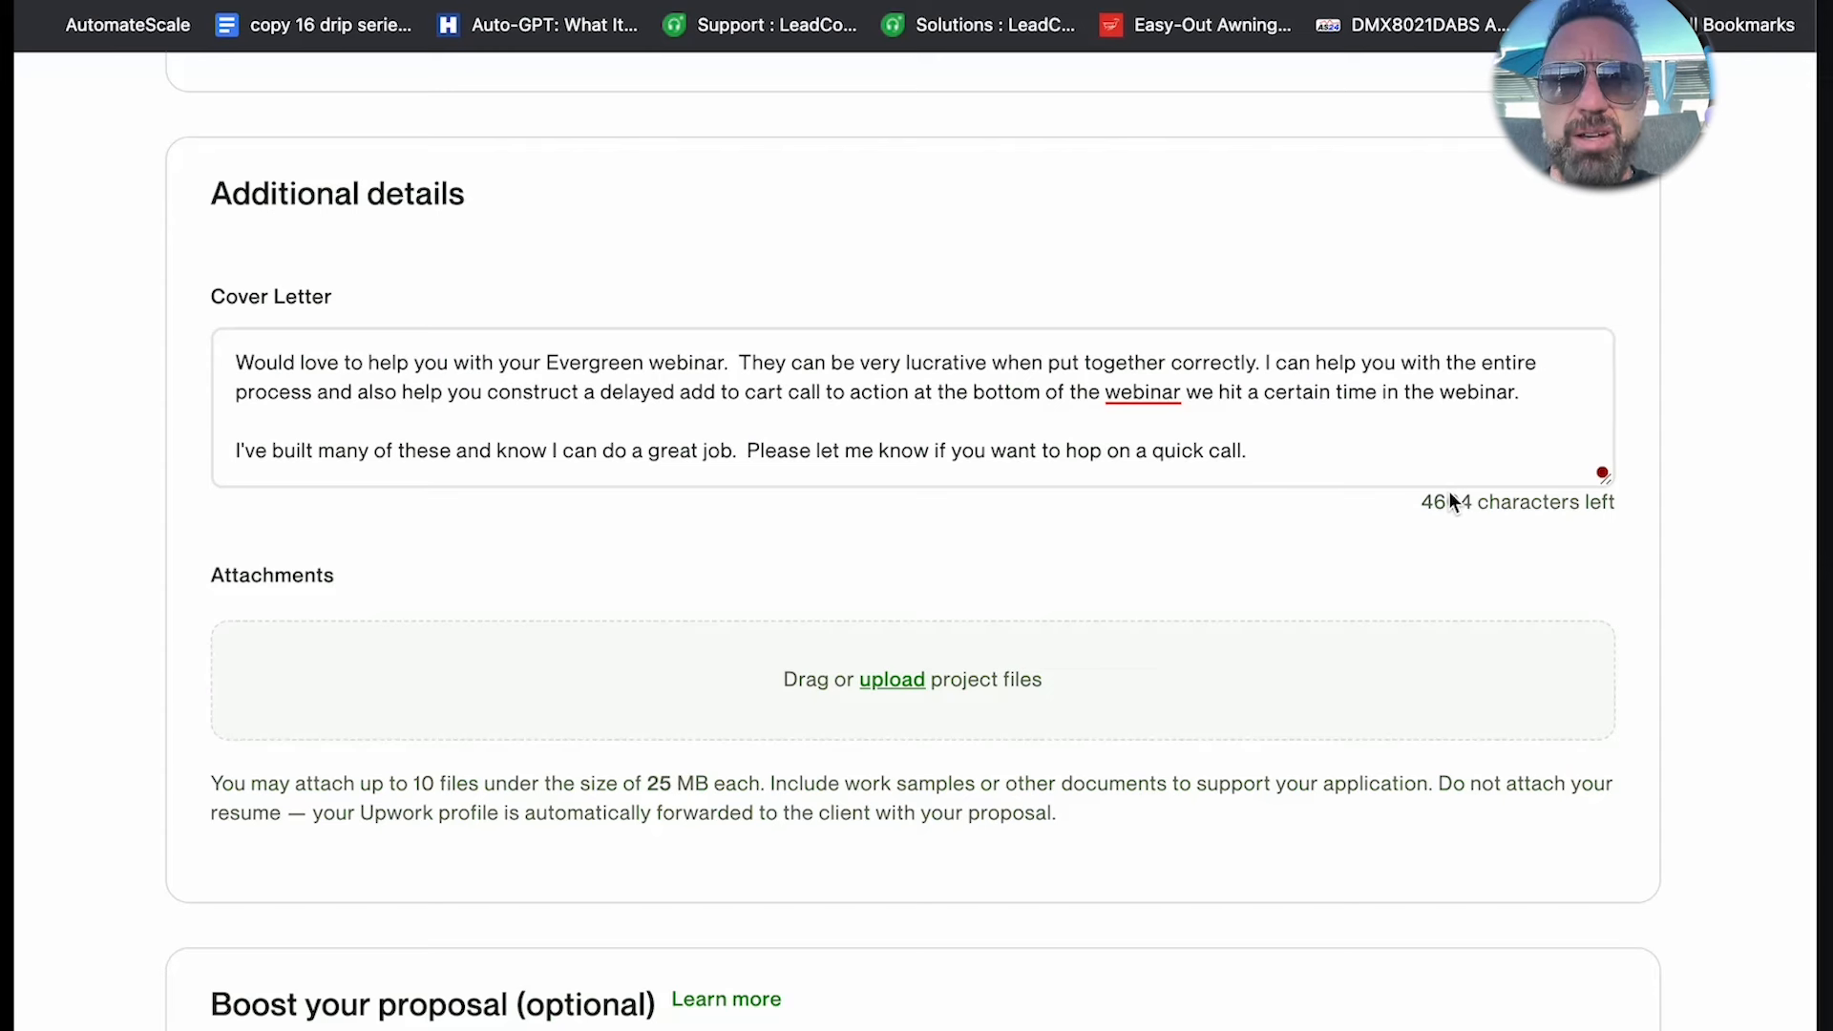
right_click(1142, 394)
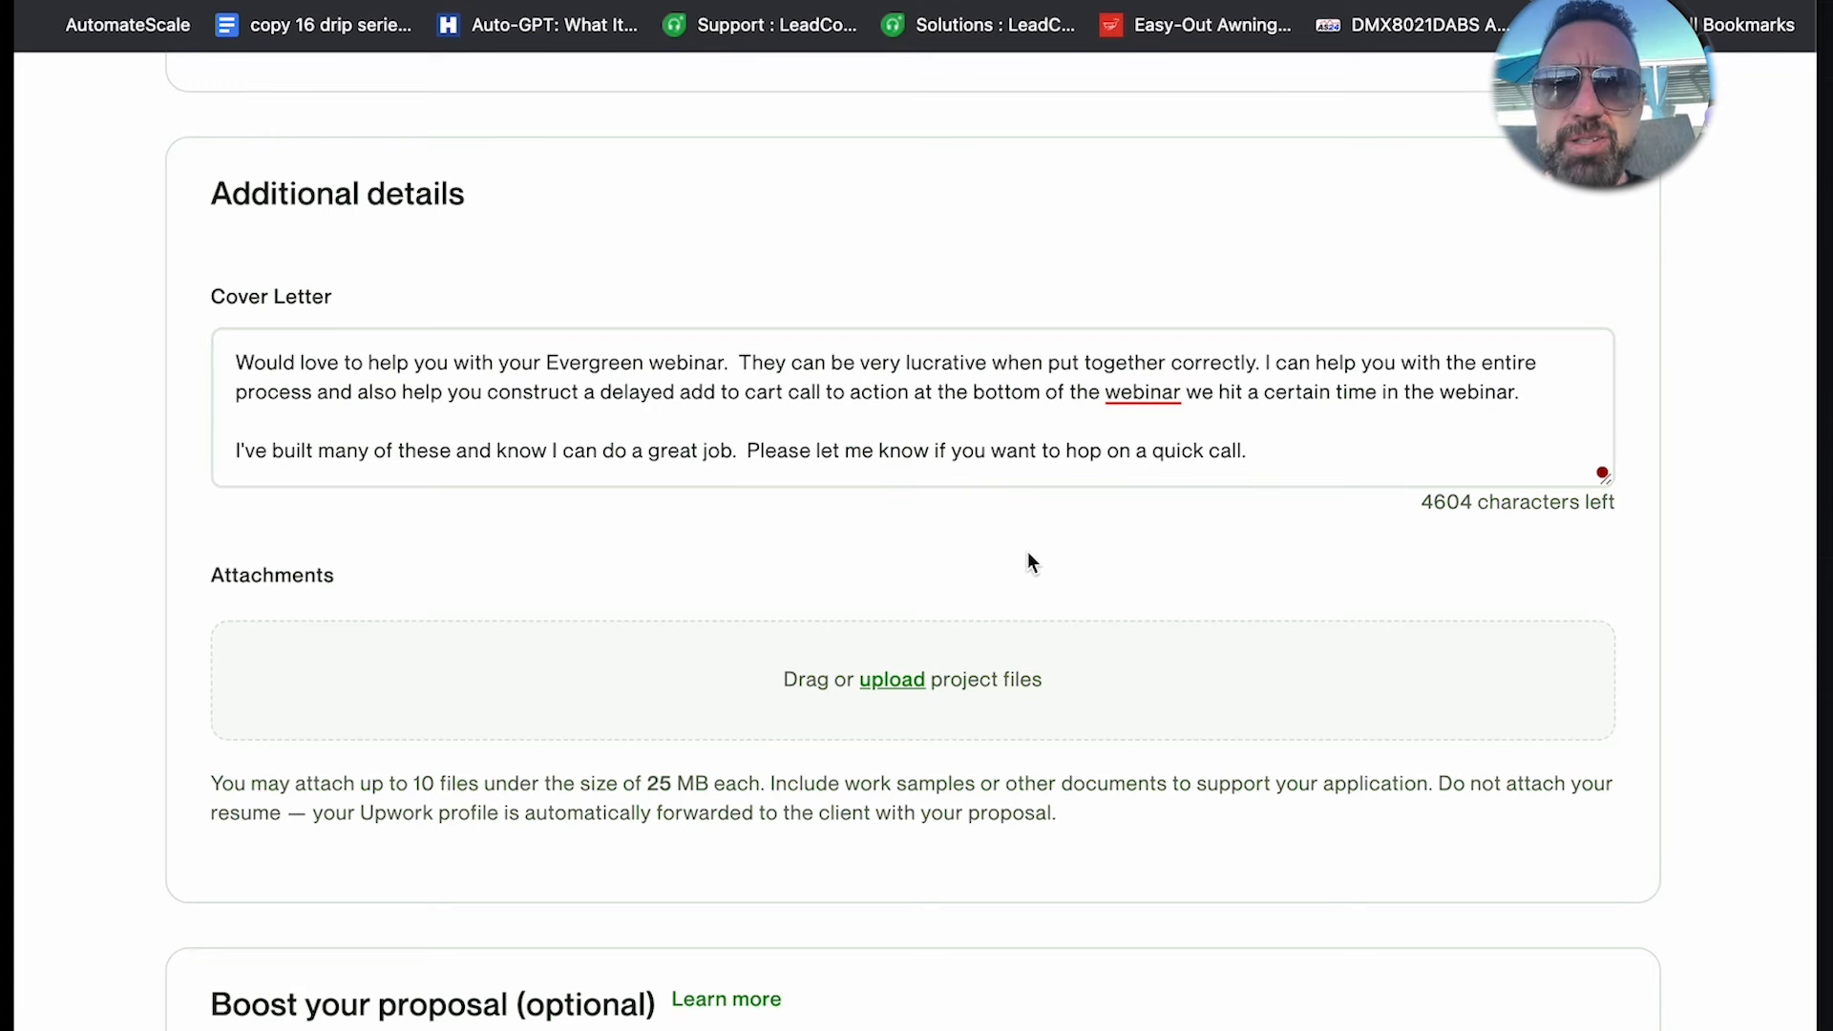
Submit the proposal via Send for 8 Connects, showing the confirmation notice
scroll(down, 3)
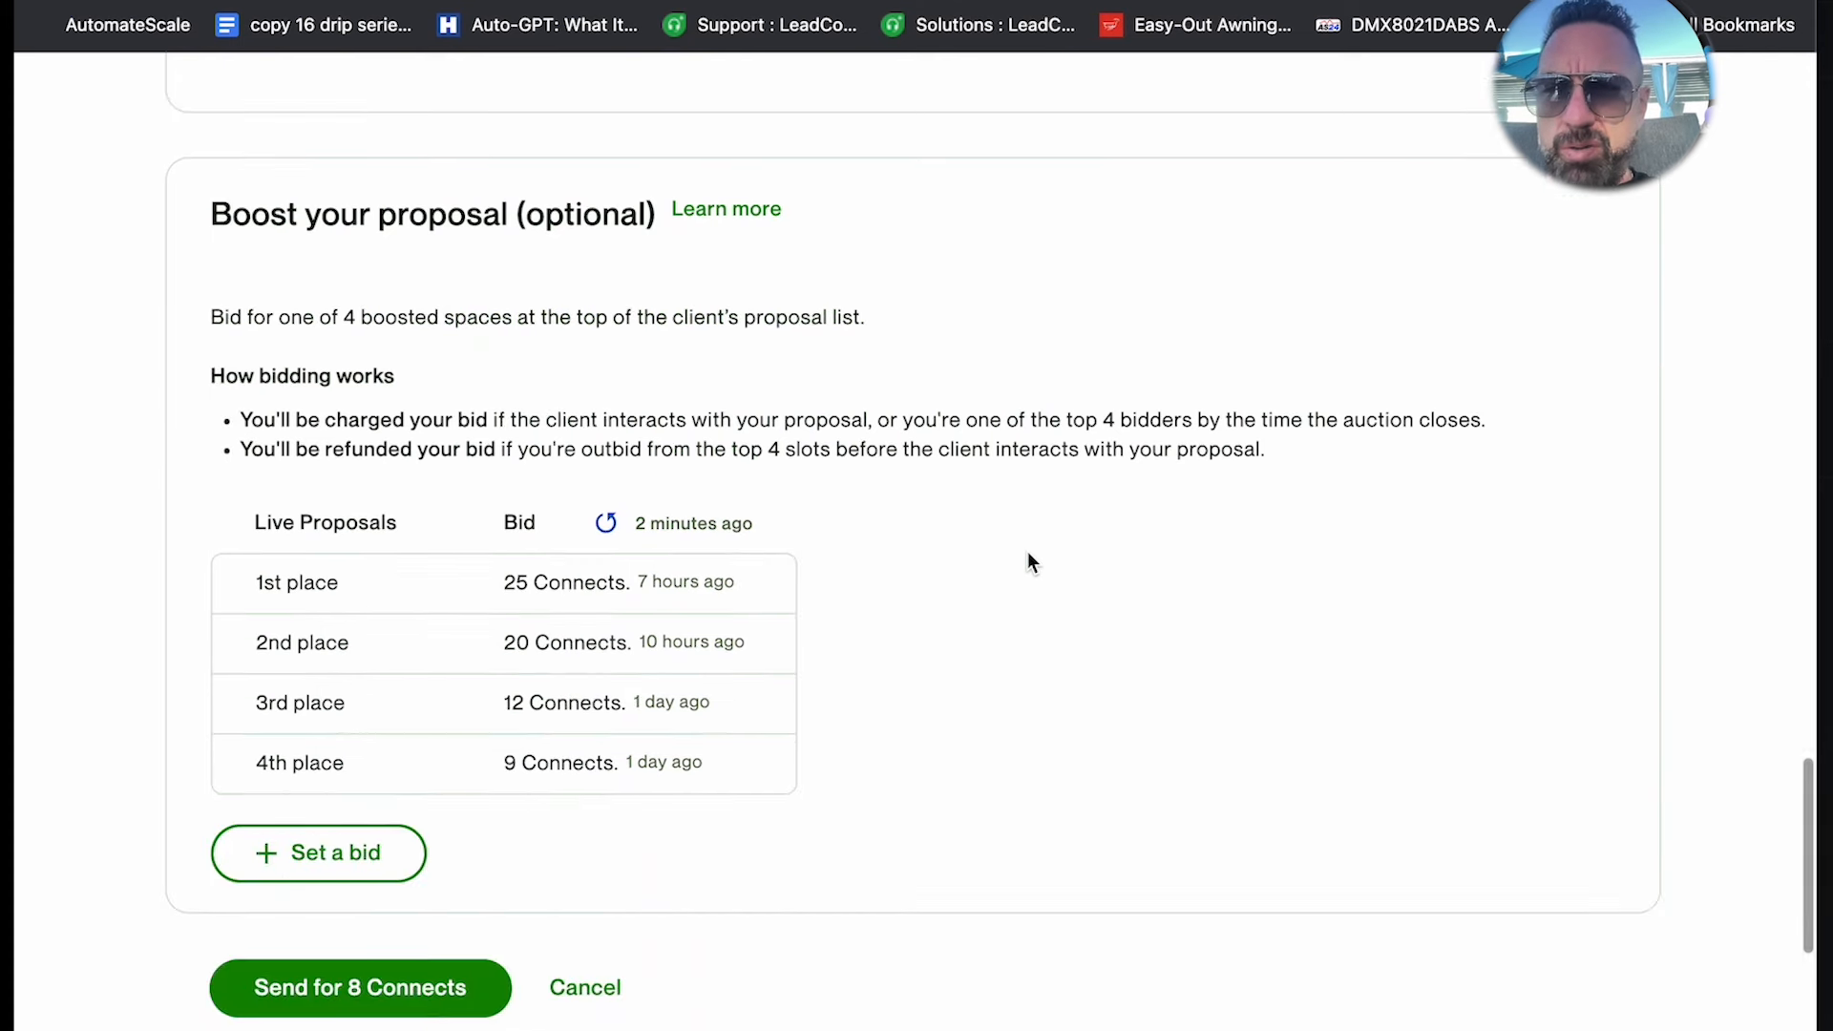
mouse_move(531, 695)
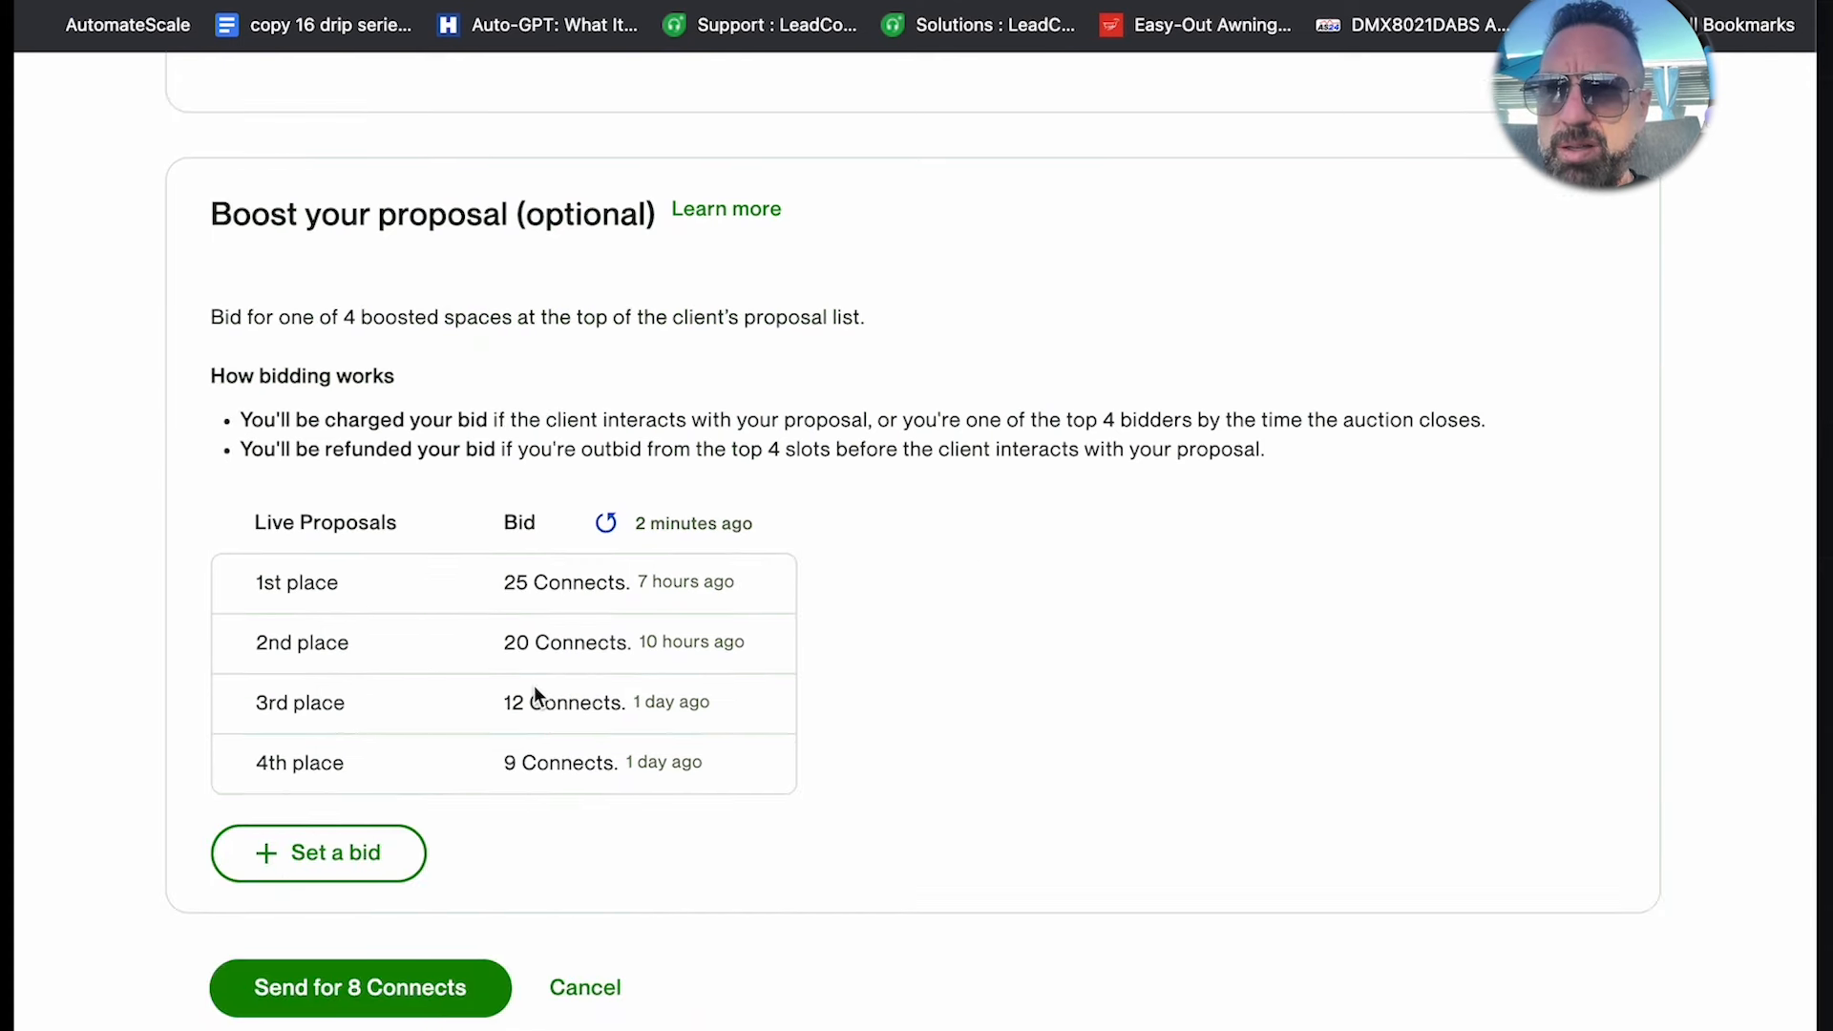
scroll(down, 3)
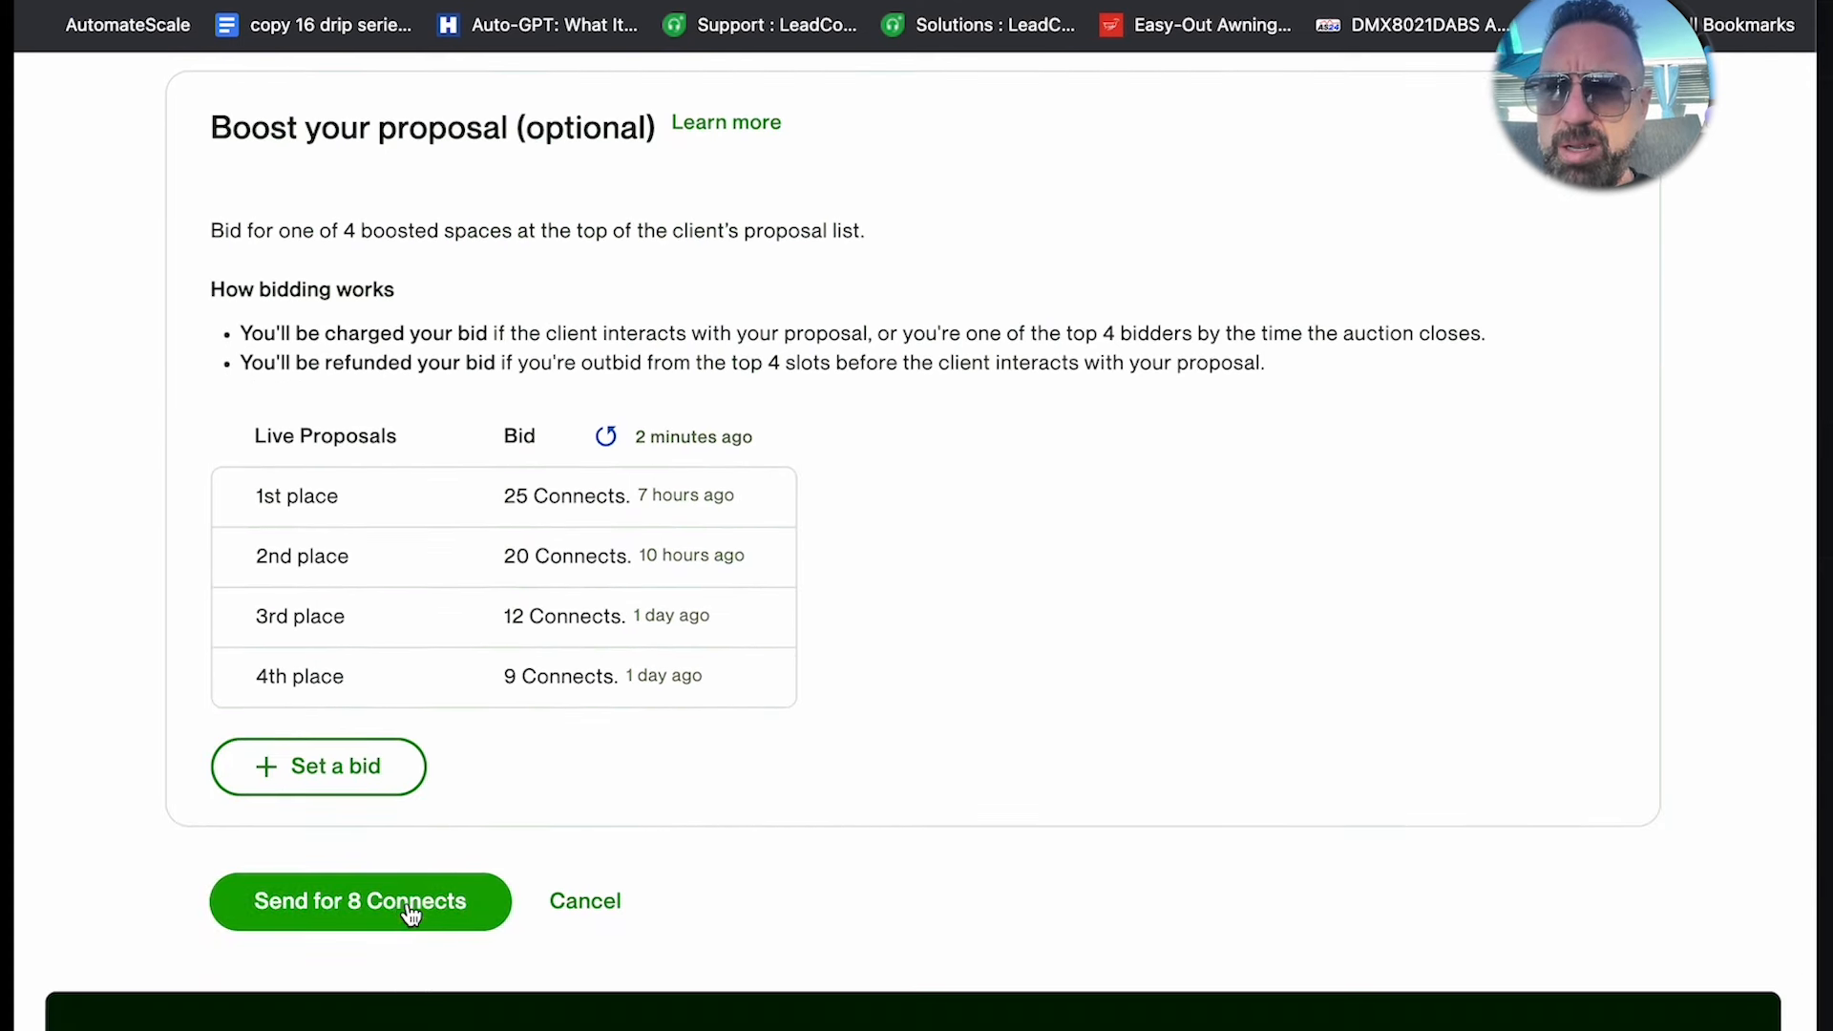
click(359, 901)
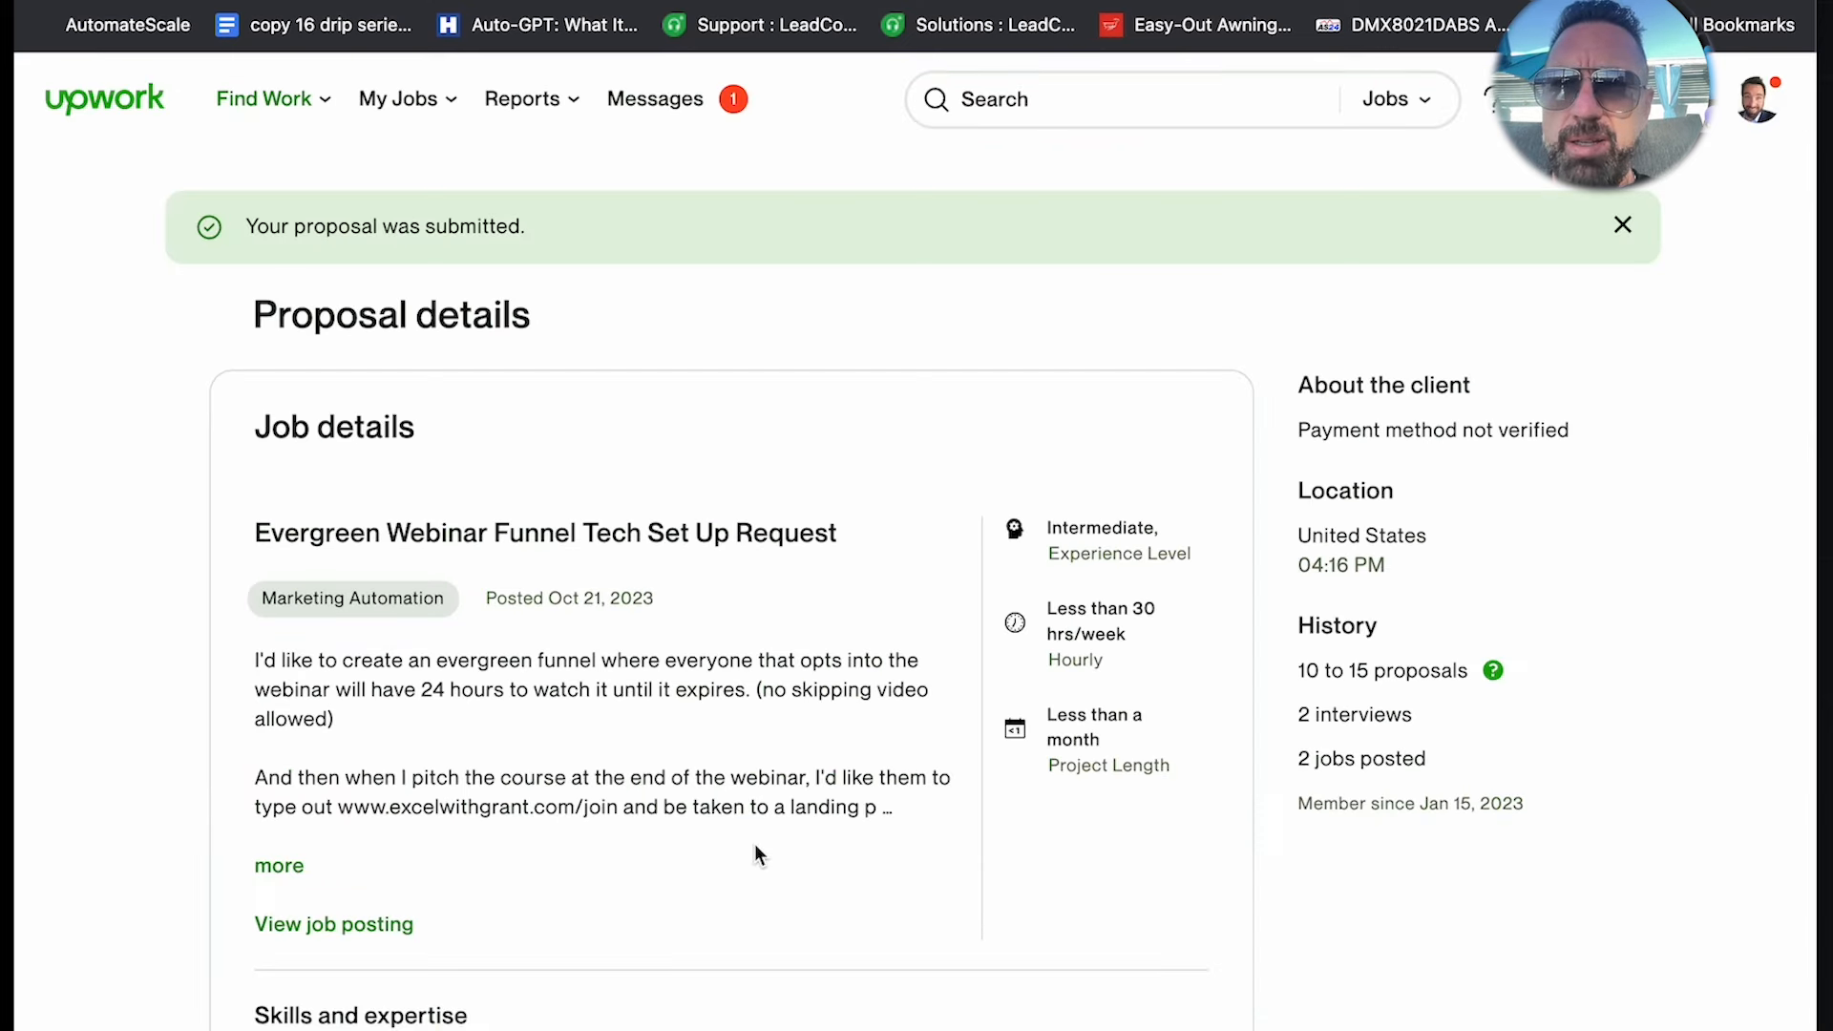